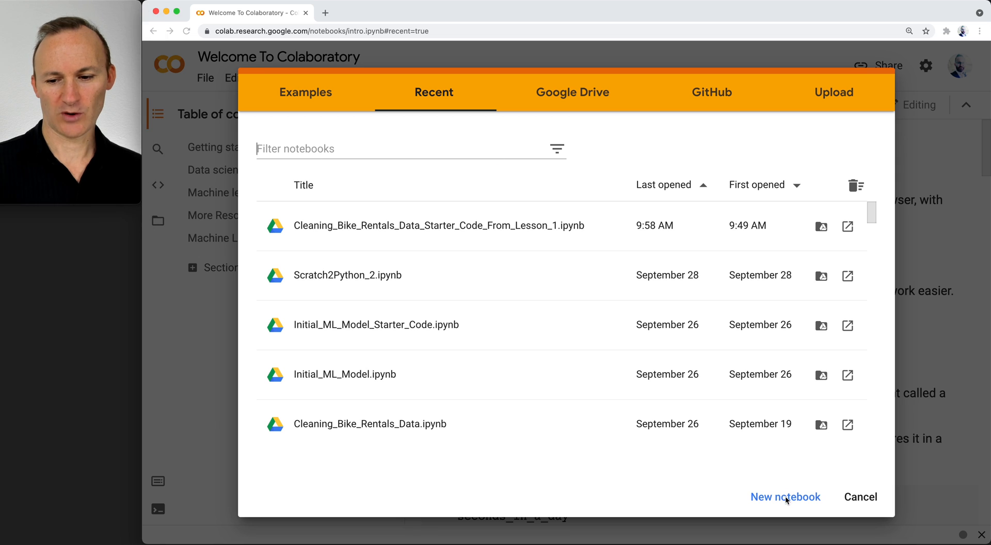
- Start a new blank notebook (Untitled78.ipynb) from the Open notebook dialog
click(784, 497)
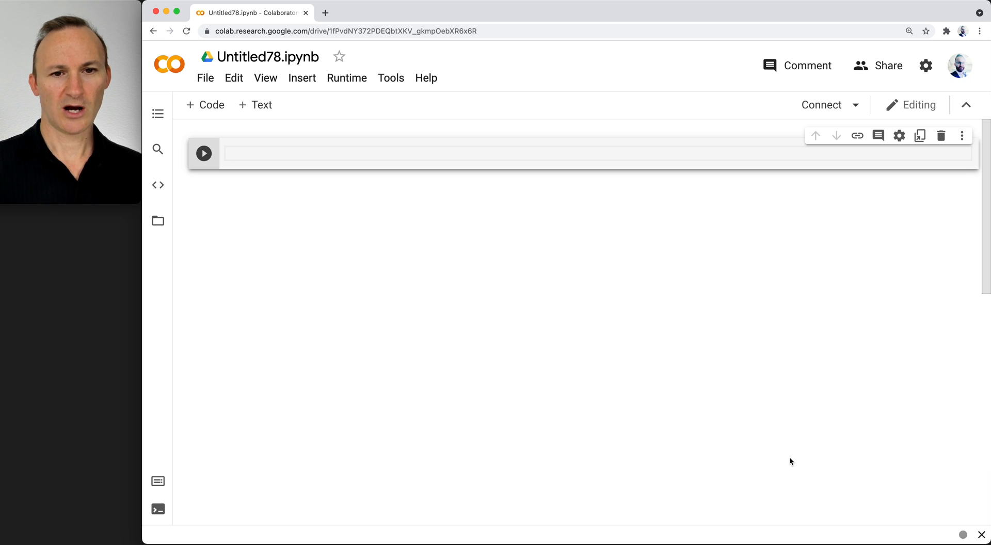
mouse_move(761, 437)
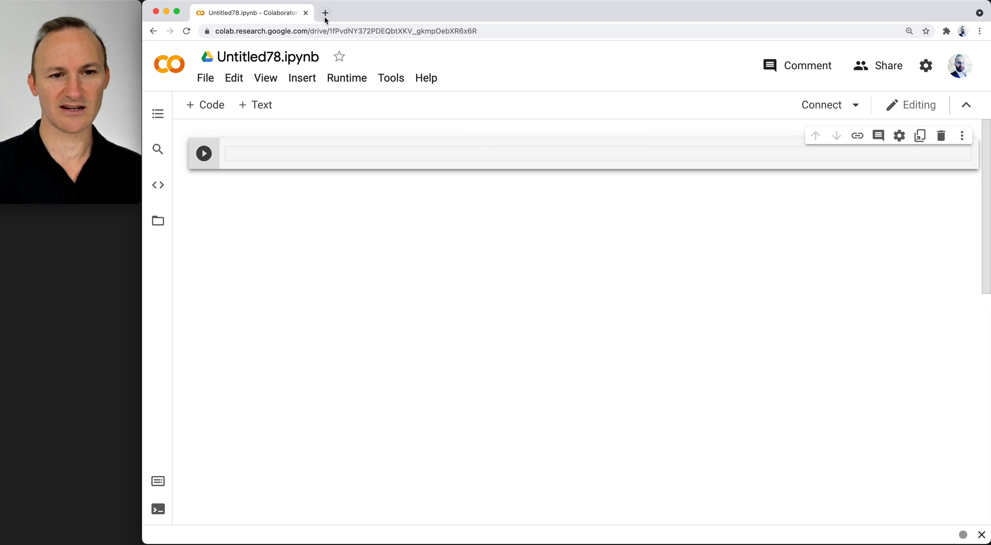
mouse_move(325, 13)
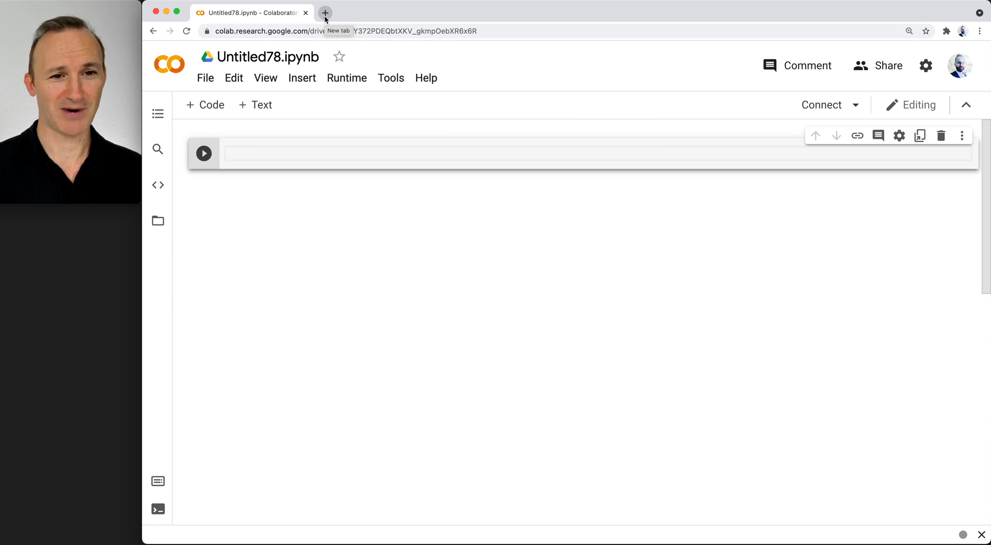
- Search Google for 'uci machine learning repository' in a fresh browser tab
click(325, 13)
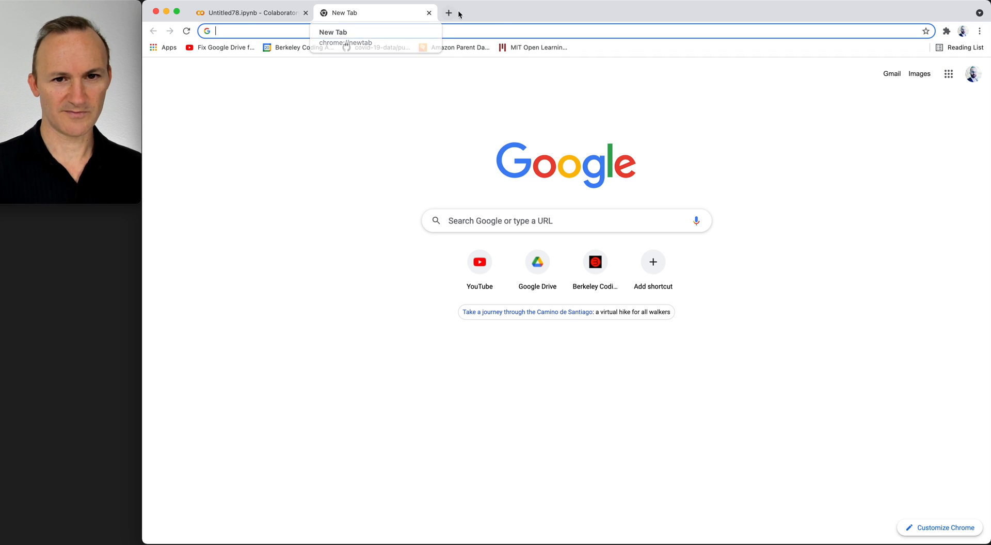
text(uci m)
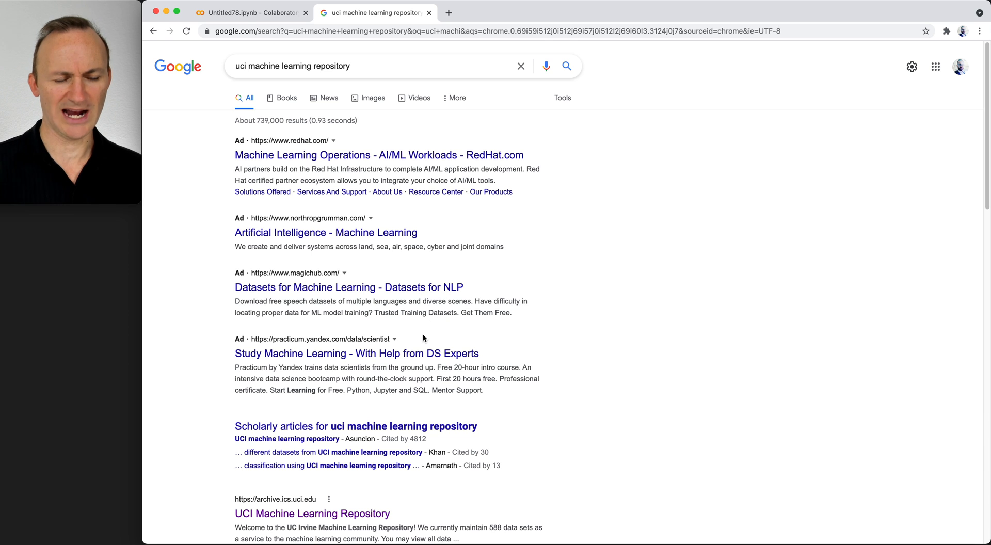
scroll(down, 3)
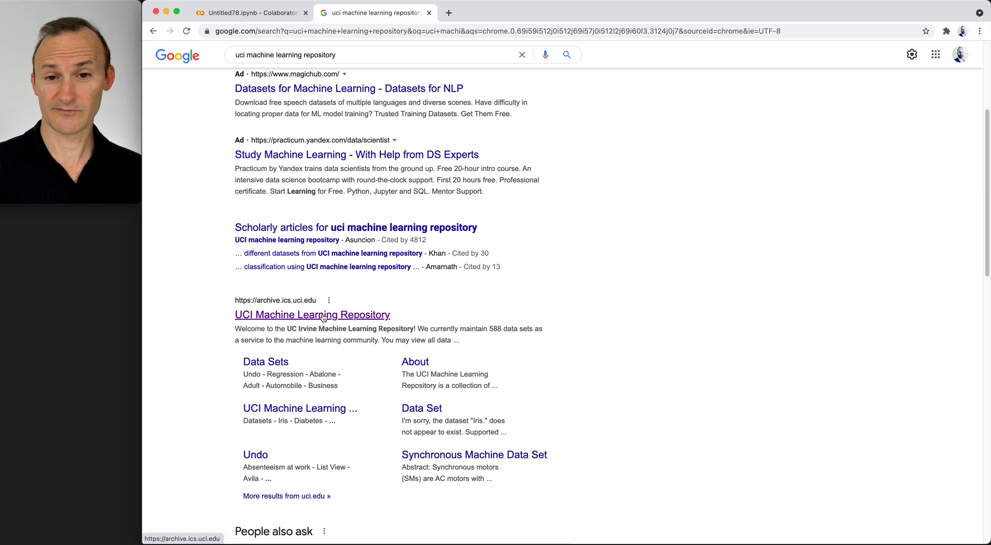
- Go to archive.ics.uci.edu and bring the Most Popular Data Sets box into view
click(312, 313)
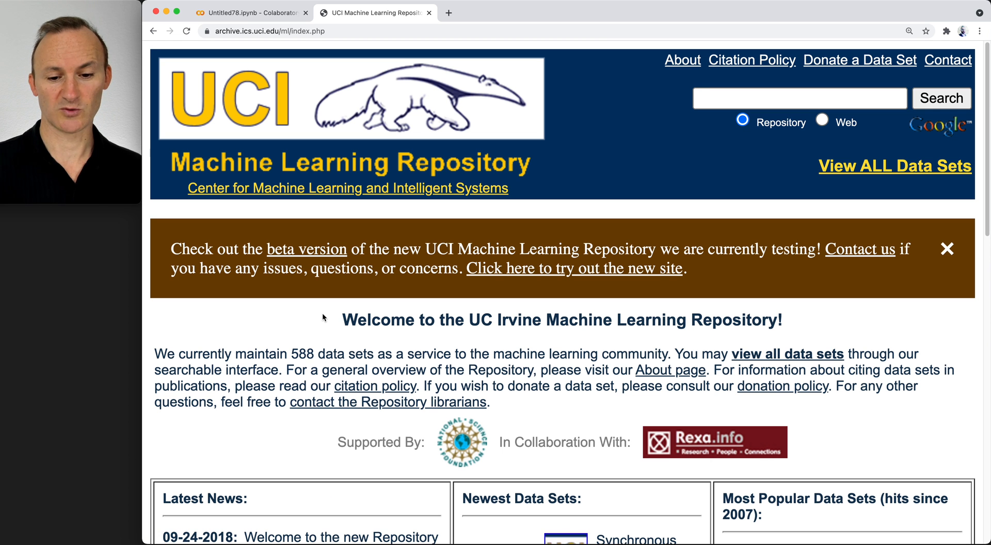
scroll(down, 3)
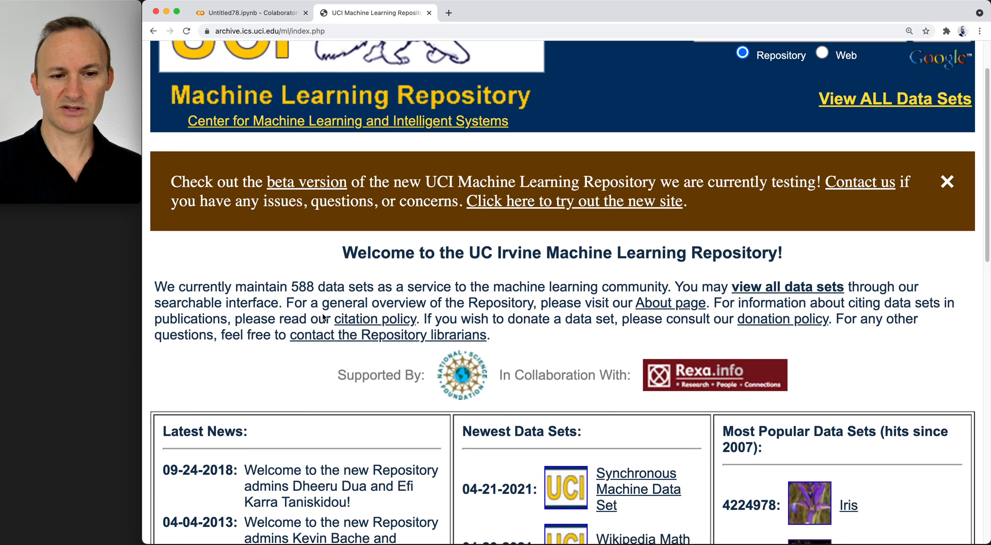
scroll(down, 3)
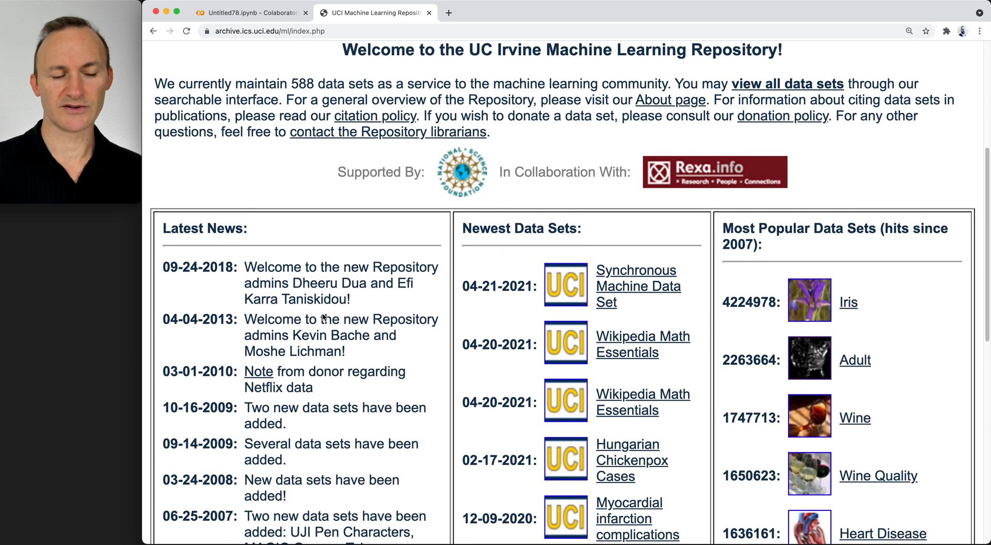
scroll(down, 3)
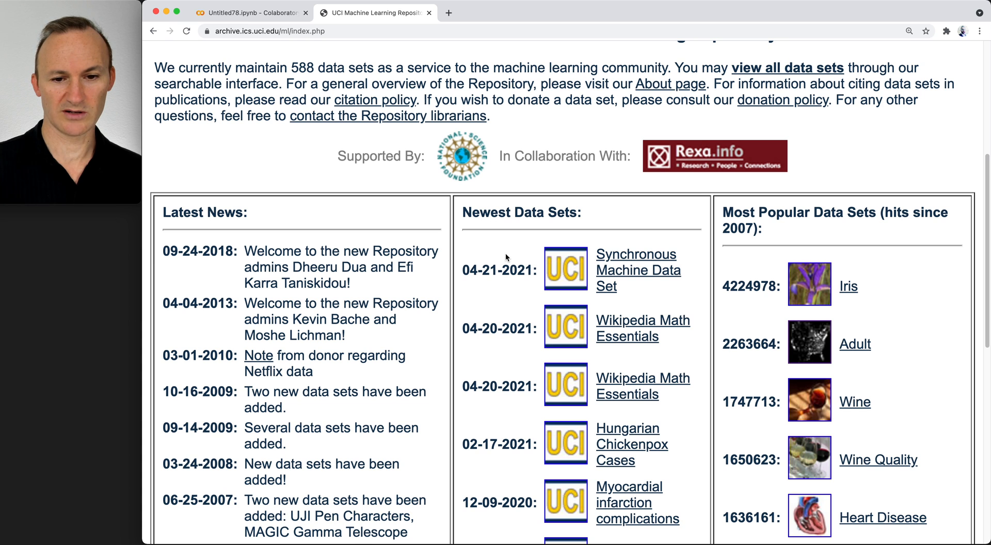
scroll(down, 3)
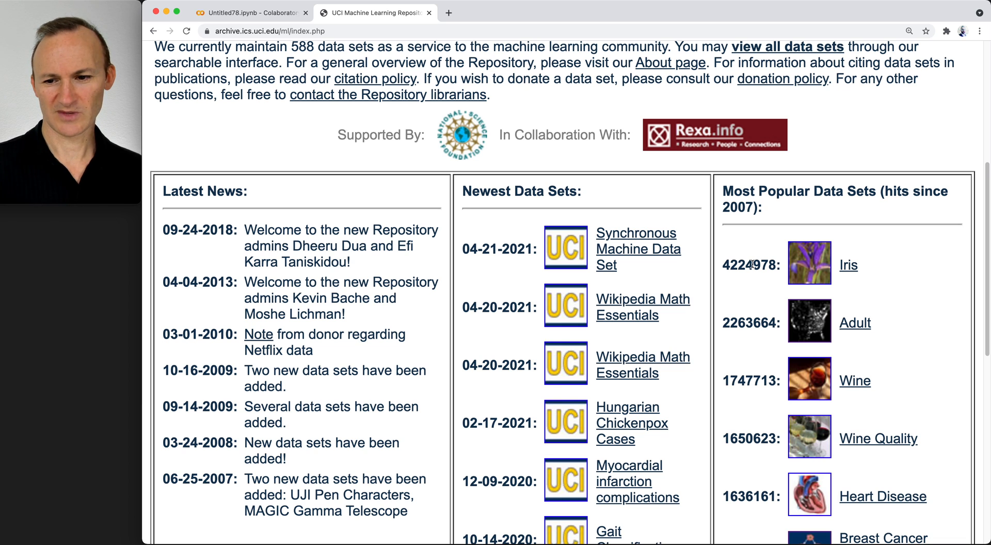
mouse_move(764, 322)
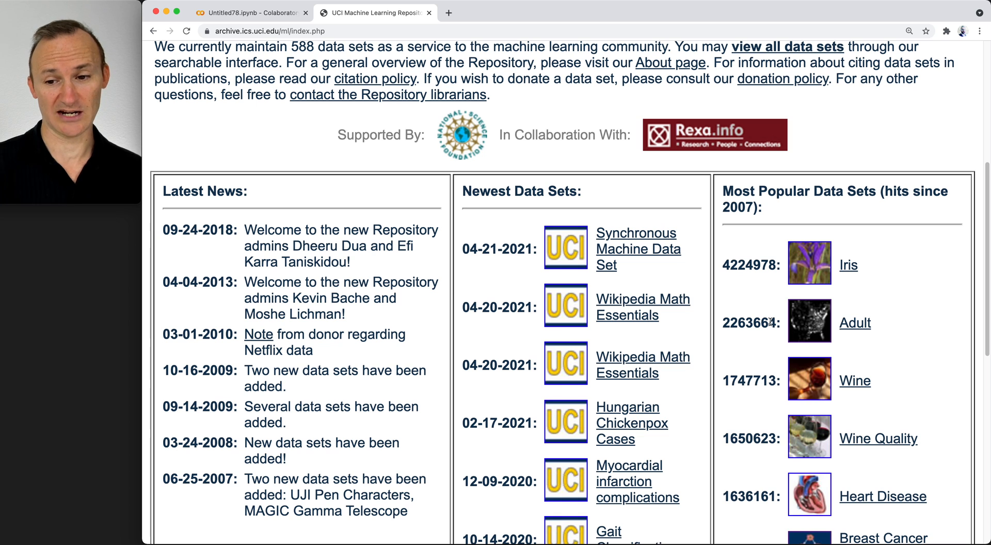
mouse_move(845, 326)
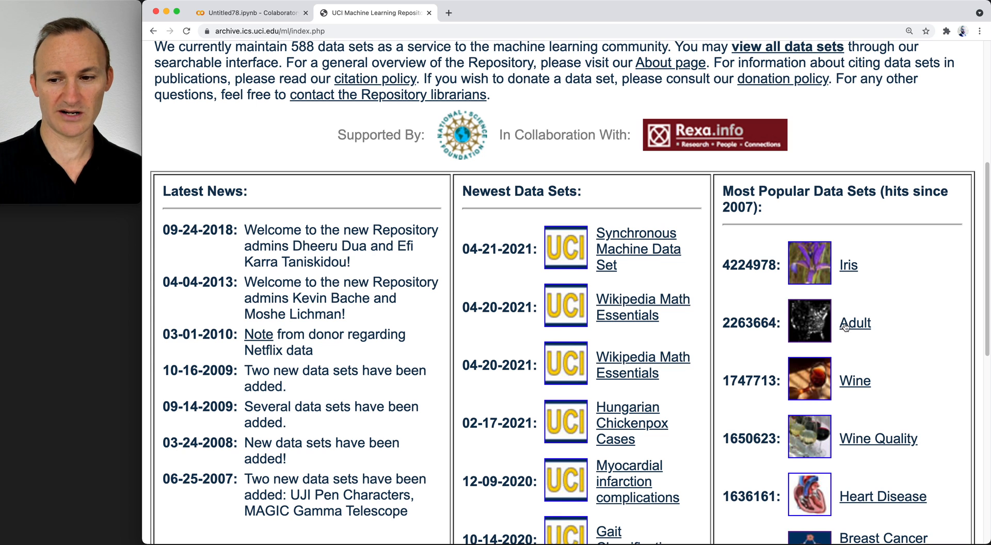
- Open the Adult Data Set page and review its abstract, 48842 instances and 14 attributes
click(853, 322)
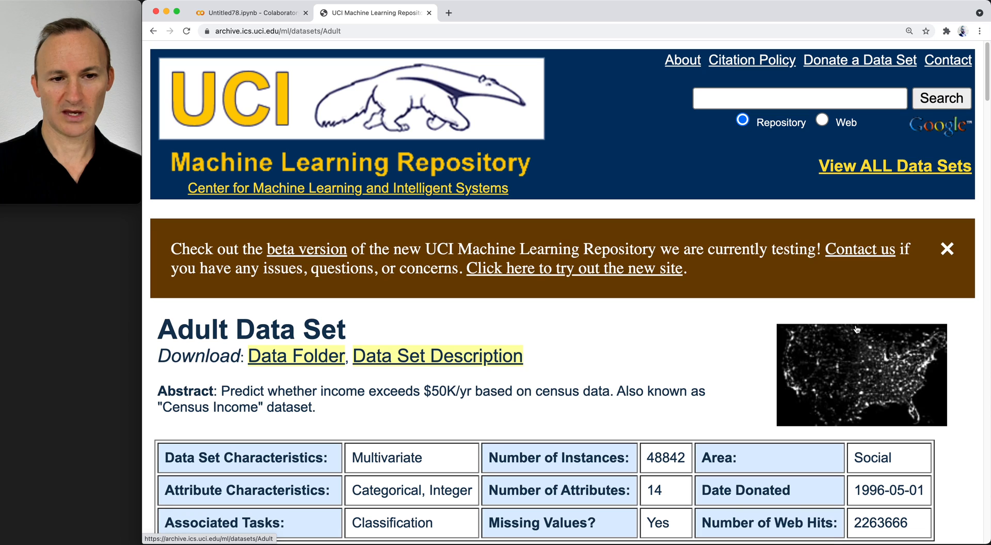
mouse_move(629, 353)
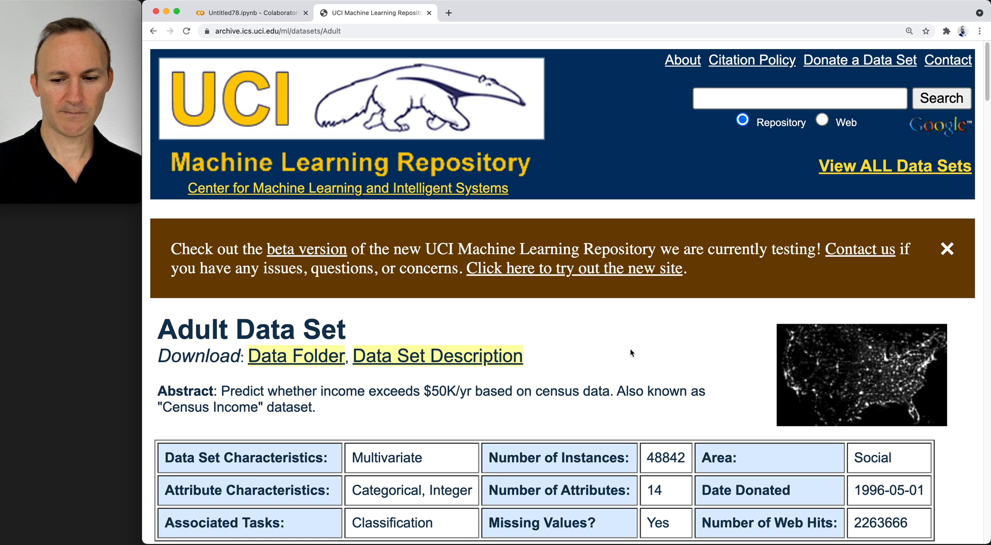
scroll(down, 3)
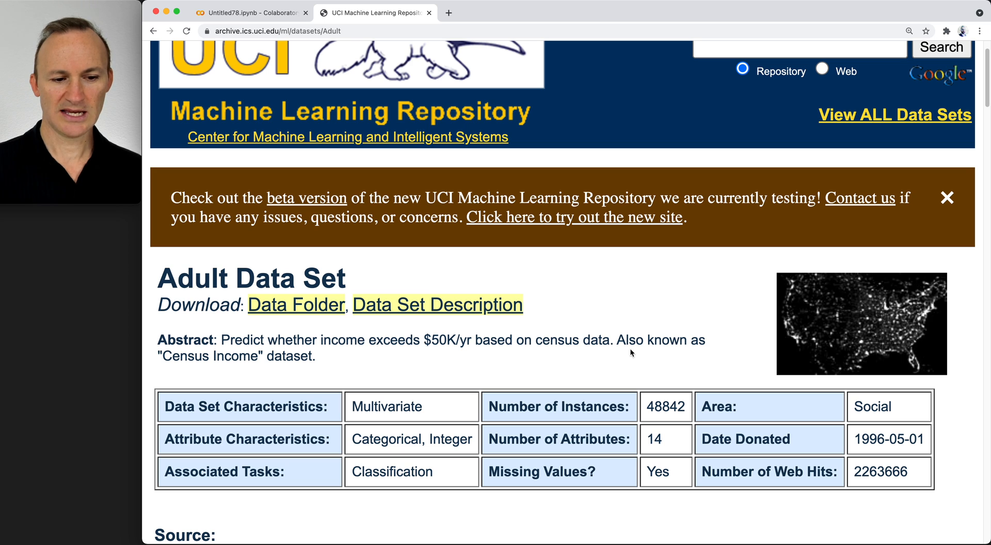
scroll(down, 3)
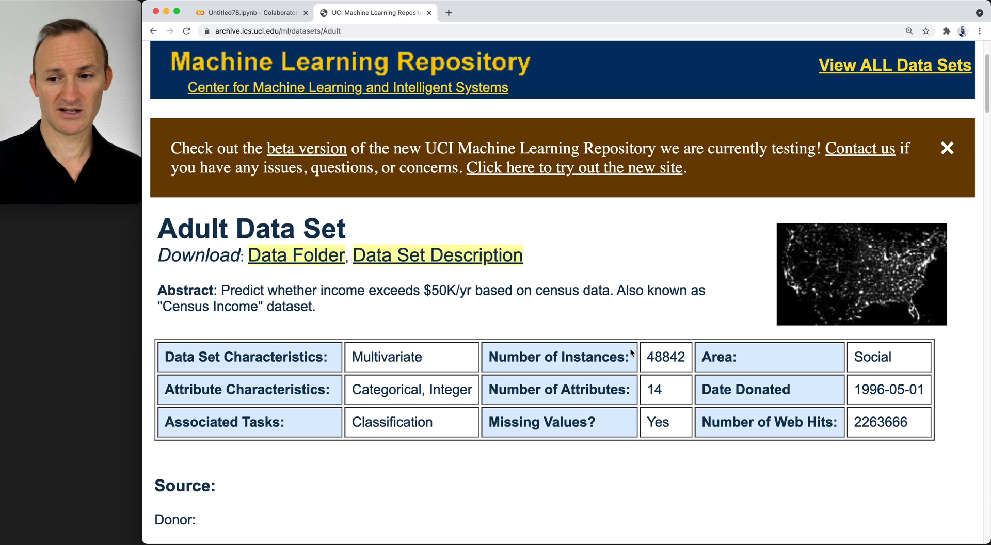
mouse_move(355, 352)
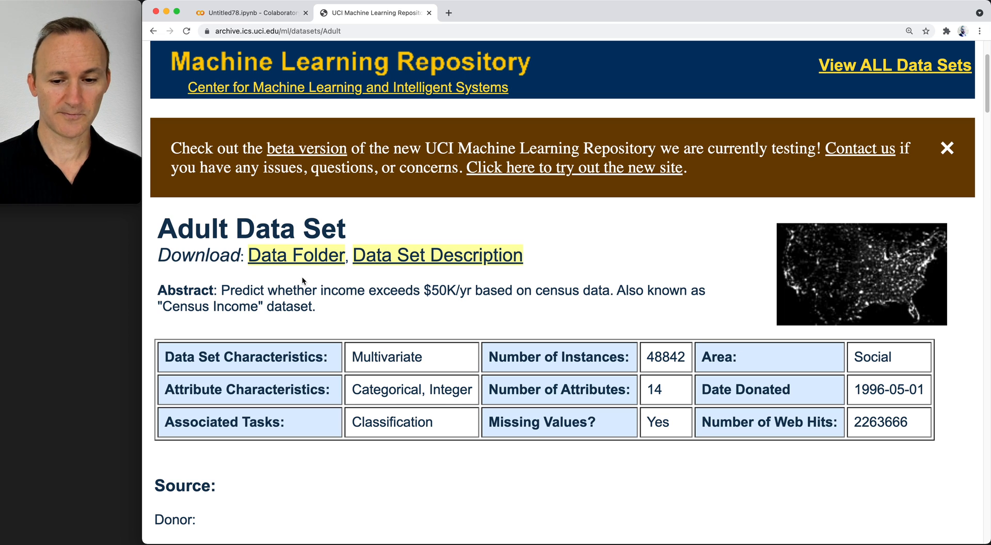
scroll(down, 3)
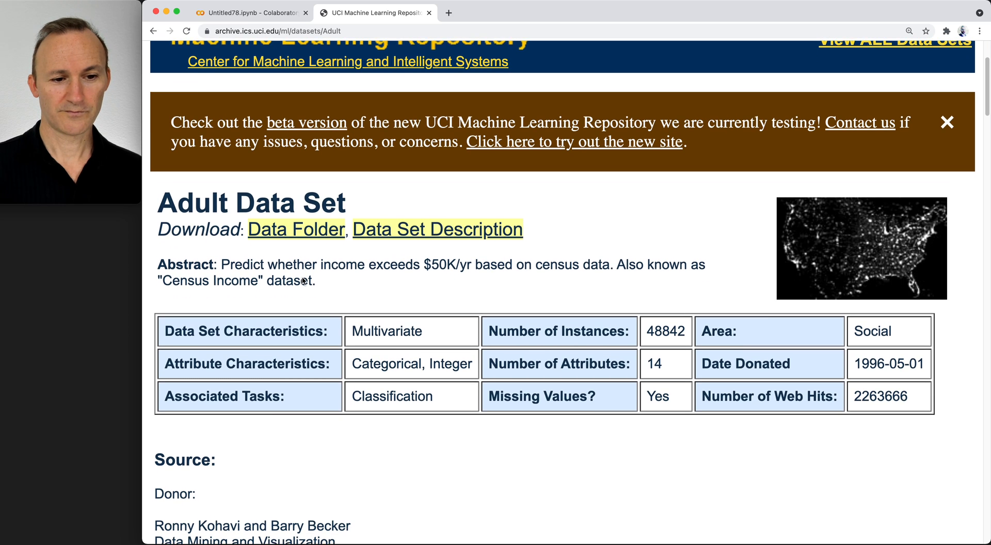
scroll(down, 3)
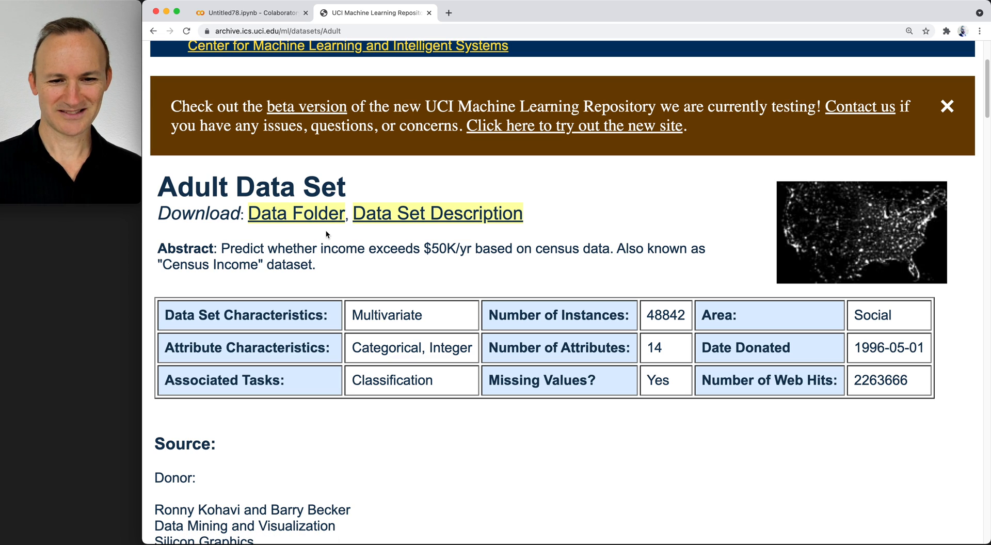
- Open the Adult Data Folder and append 'adult.data' to its URL in the address bar
click(296, 213)
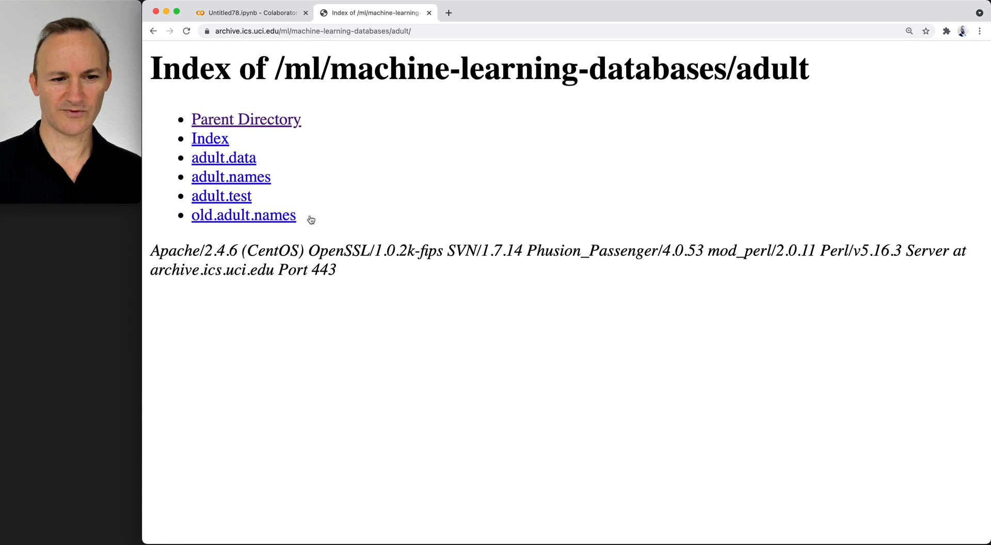
mouse_move(276, 182)
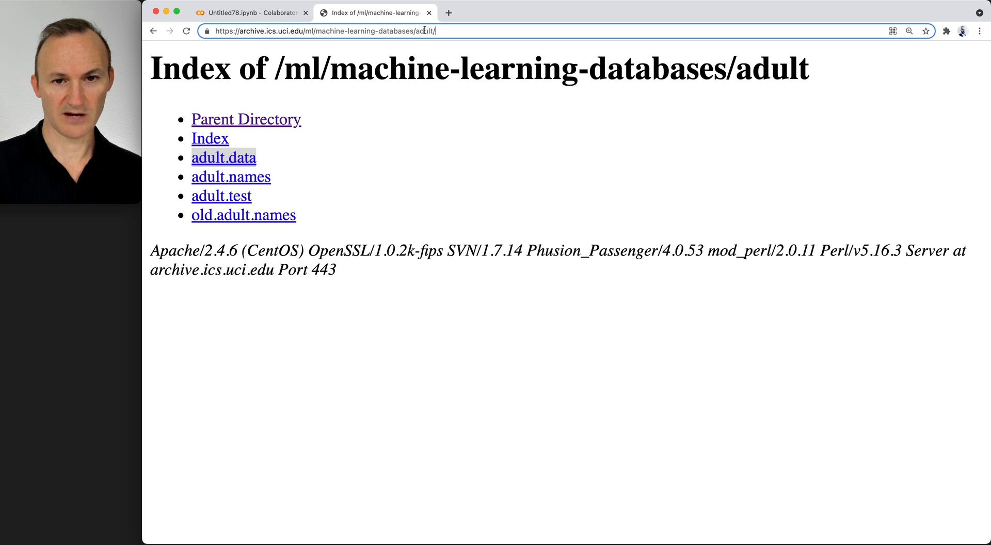
text(adult.data)
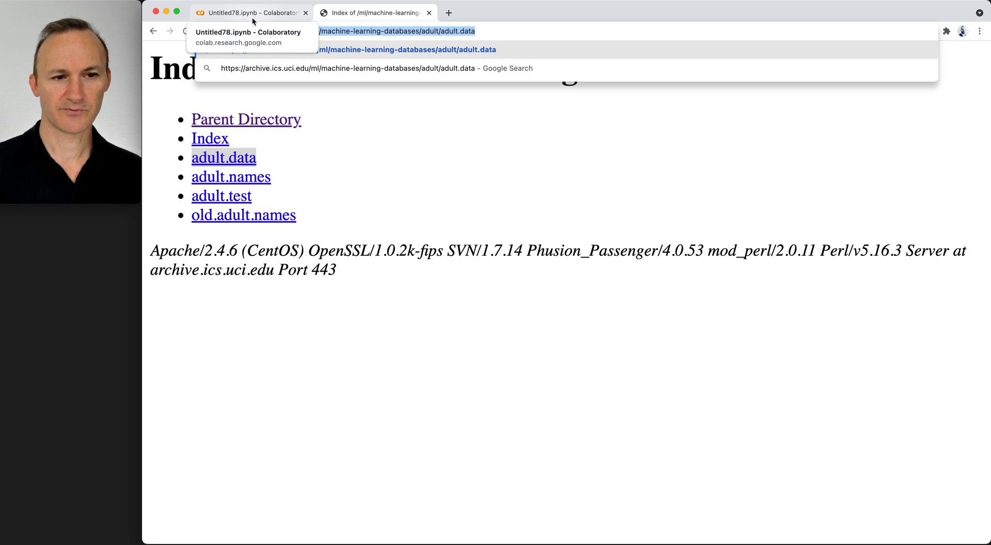
- In the notebook's first cell, set url to the adult.data web address
click(248, 12)
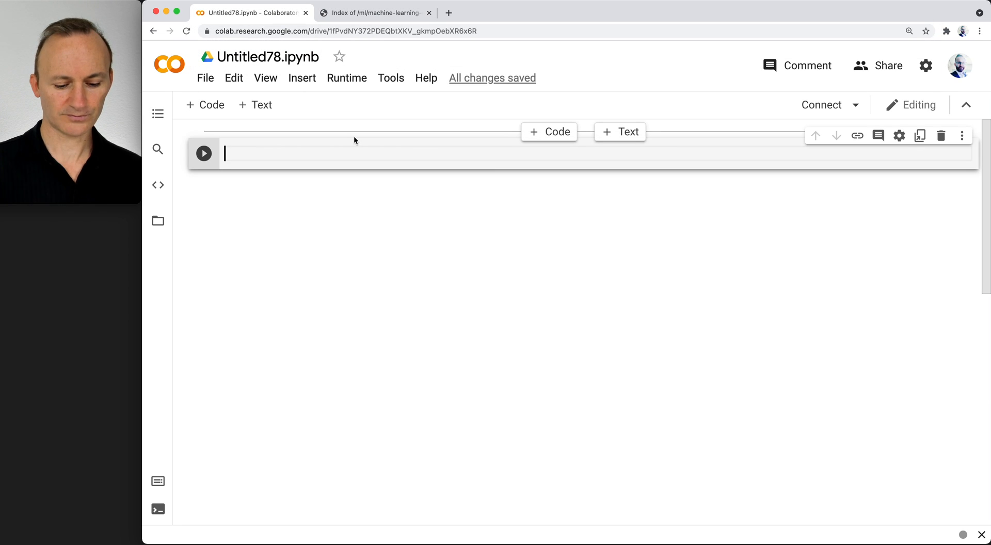
text(url)
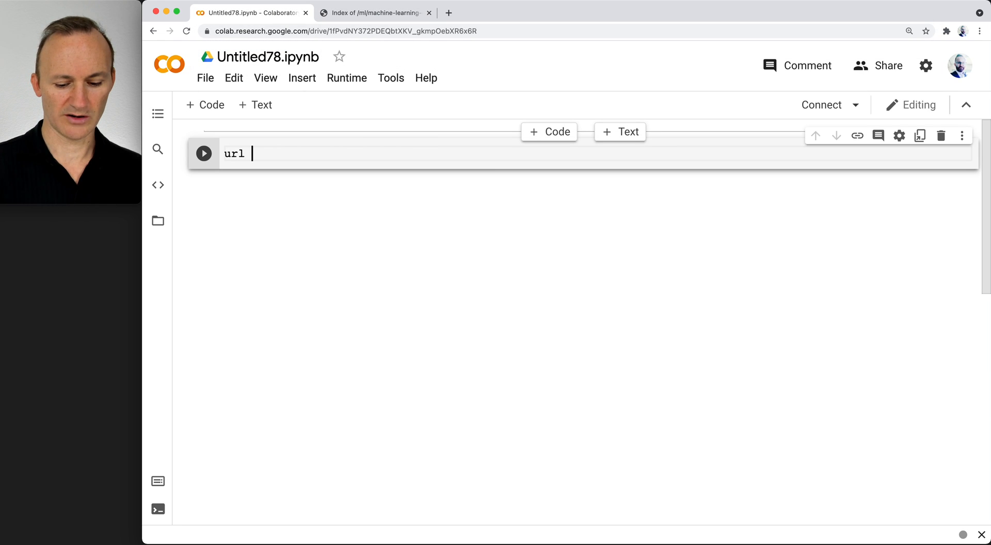
text(=)
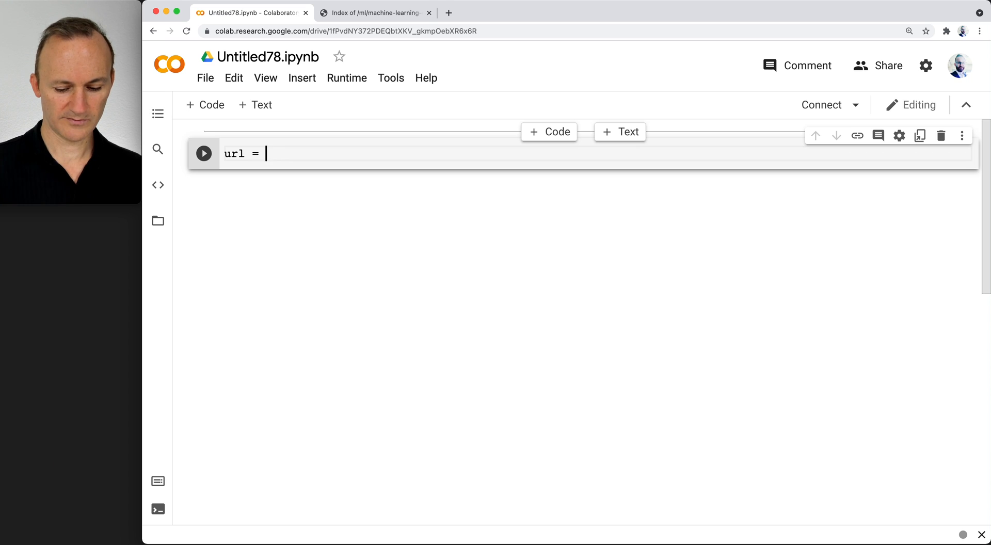
text('https://archive.ics.uci.edu/ml/machine-learning-databases/adult/adult.data')
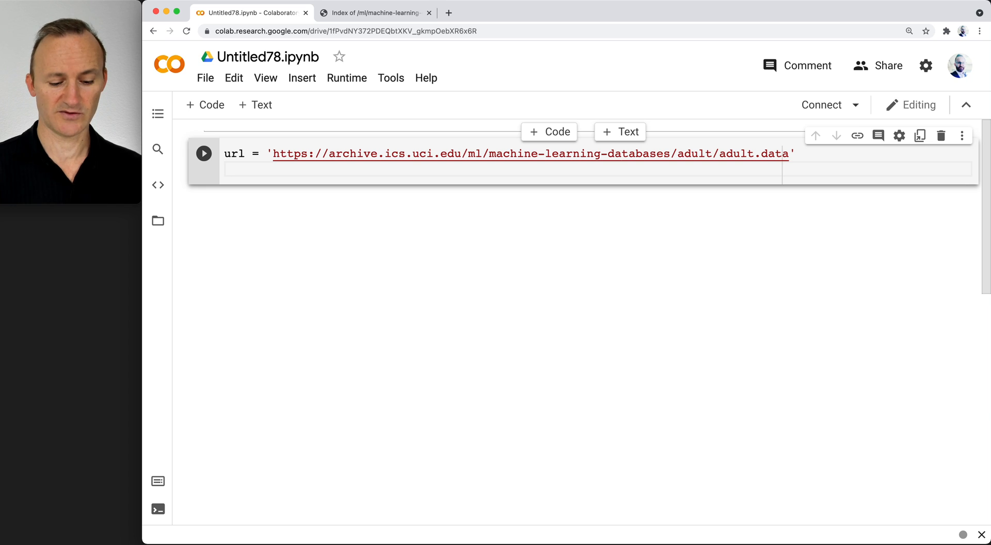
- Replace the half-written df = pd.read line with import pandas as pd
text(df)
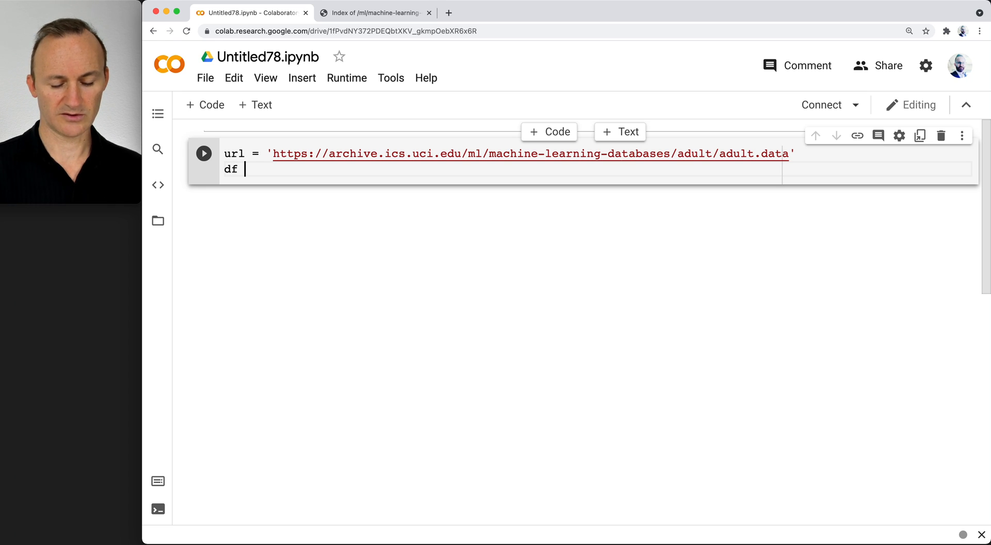
text(= pd.r)
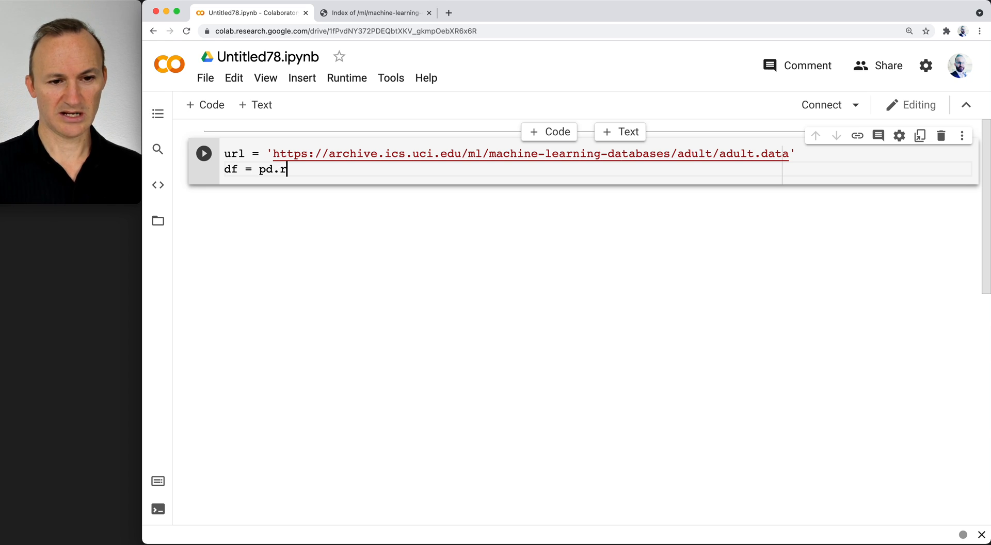
text(ead)
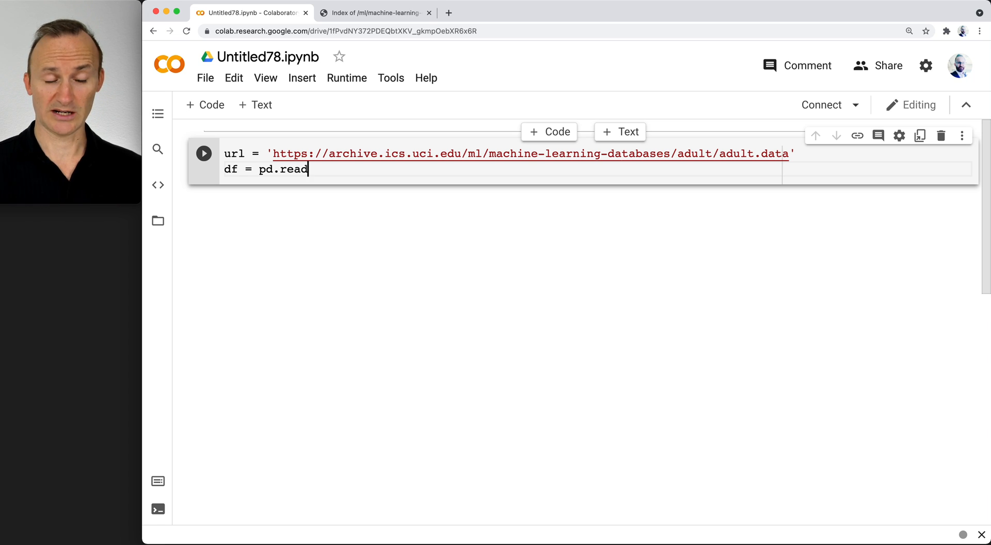
double_click(294, 169)
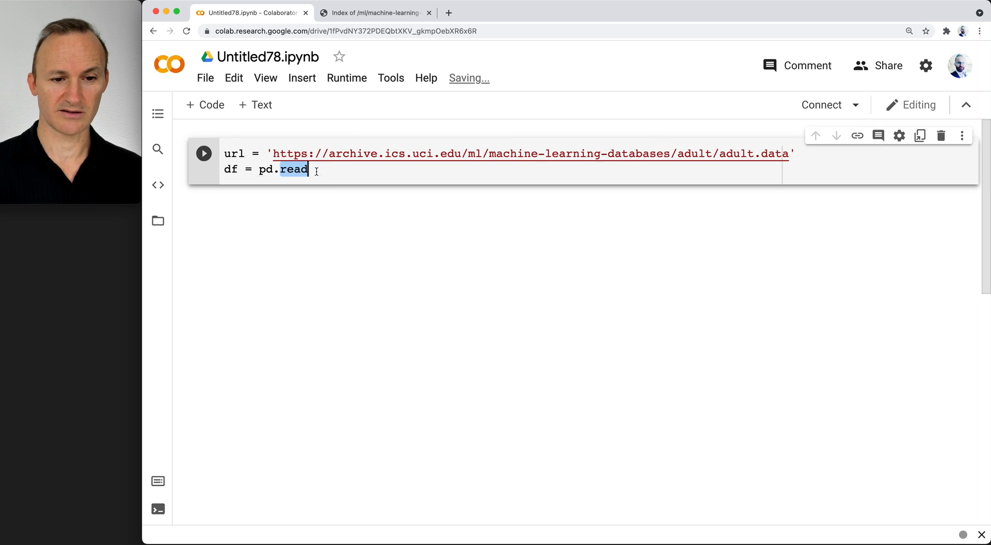
text(import)
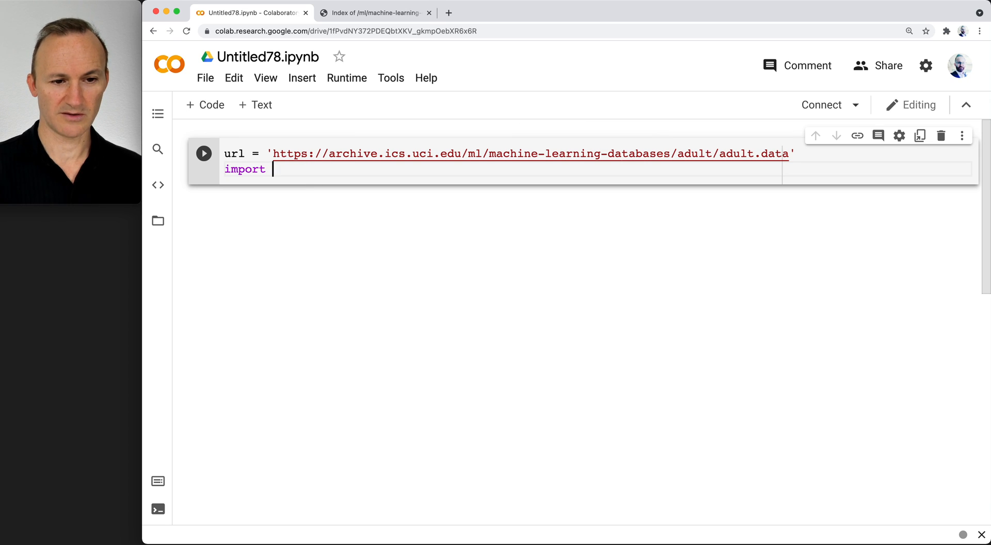
text(pandas as pd)
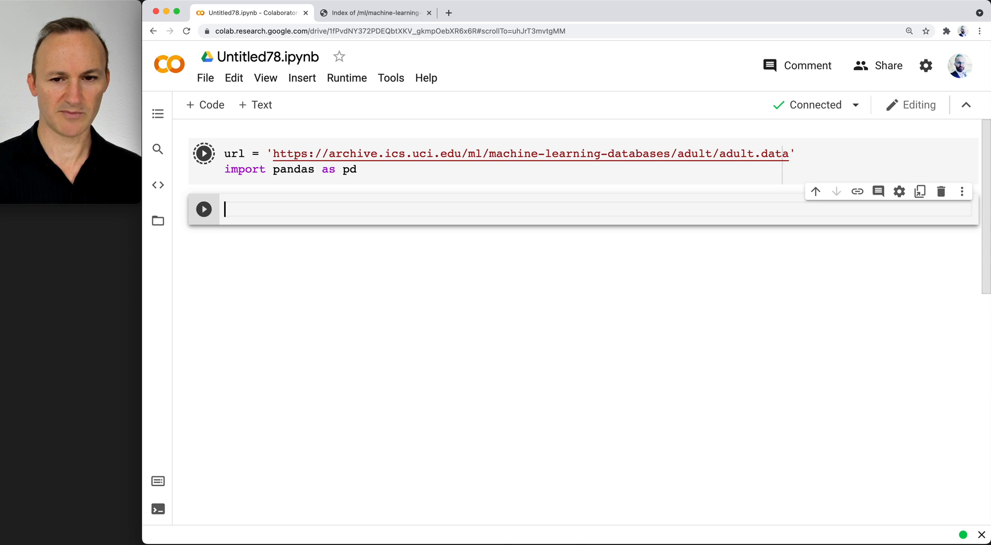
- Write df = pd.read_csv(url) and df.head() in the second cell and run it to preview five rows
click(204, 152)
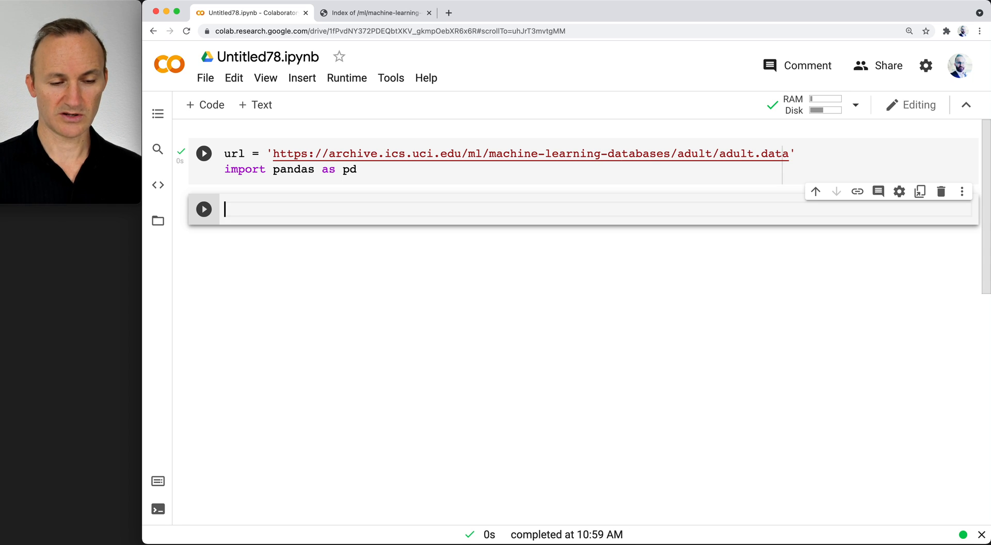
text(pd)
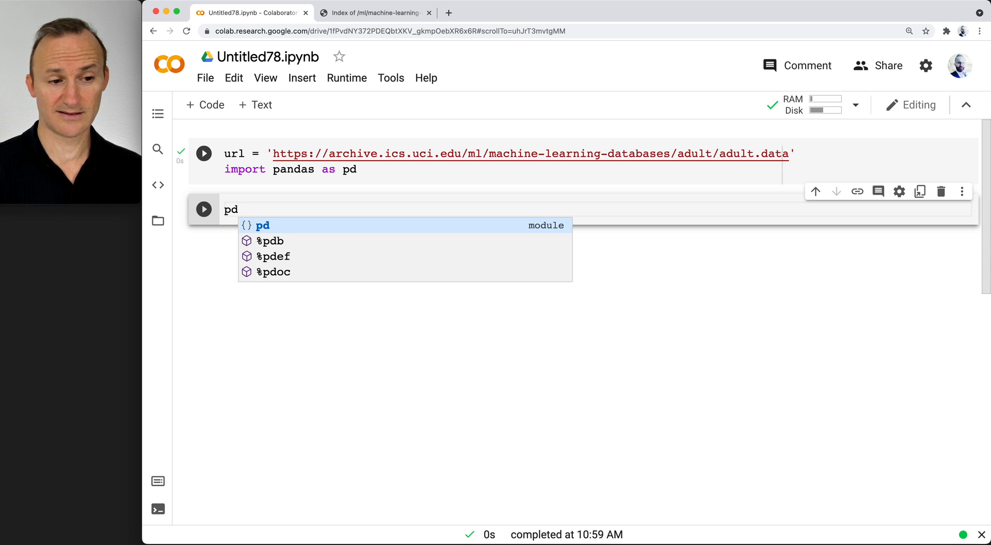
text(.)
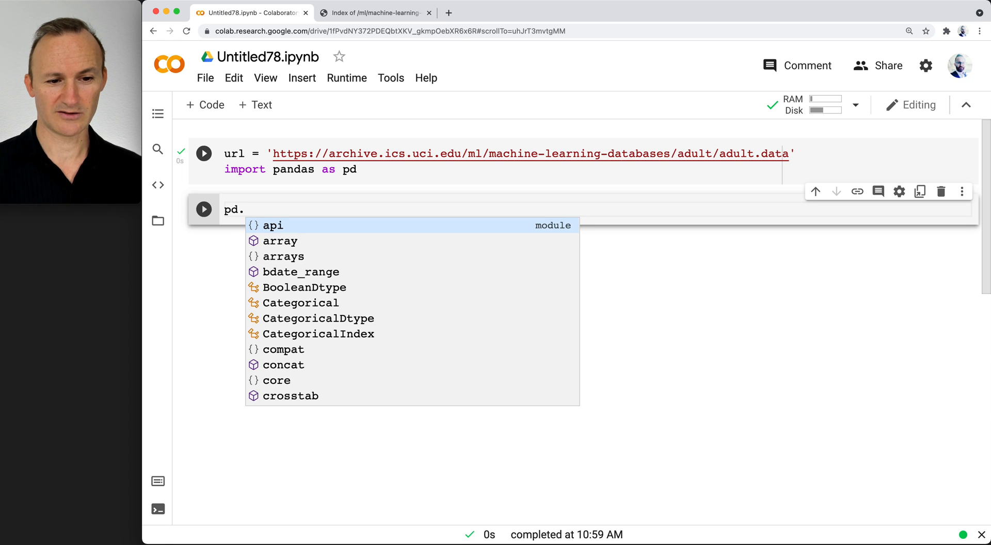
text(read)
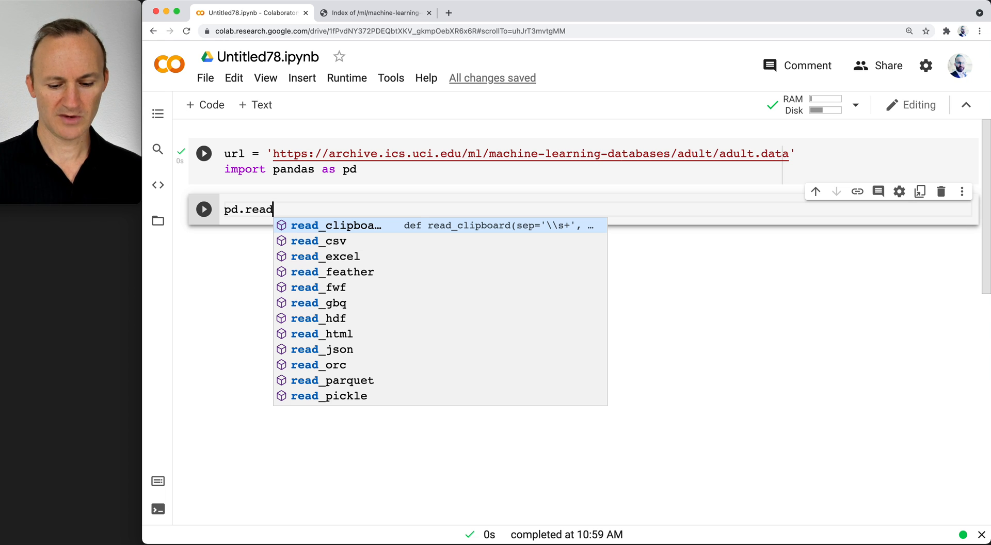
text(_c)
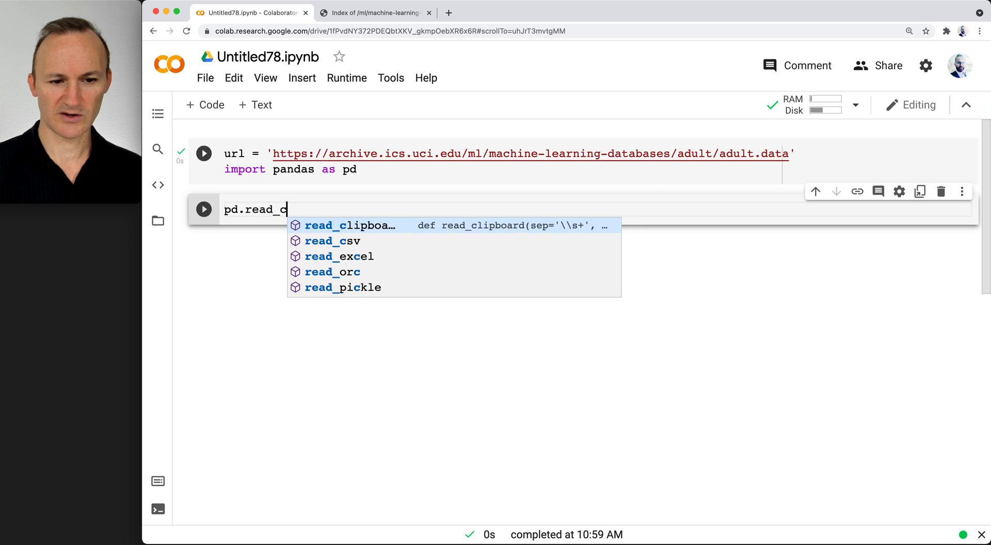
text(sv)
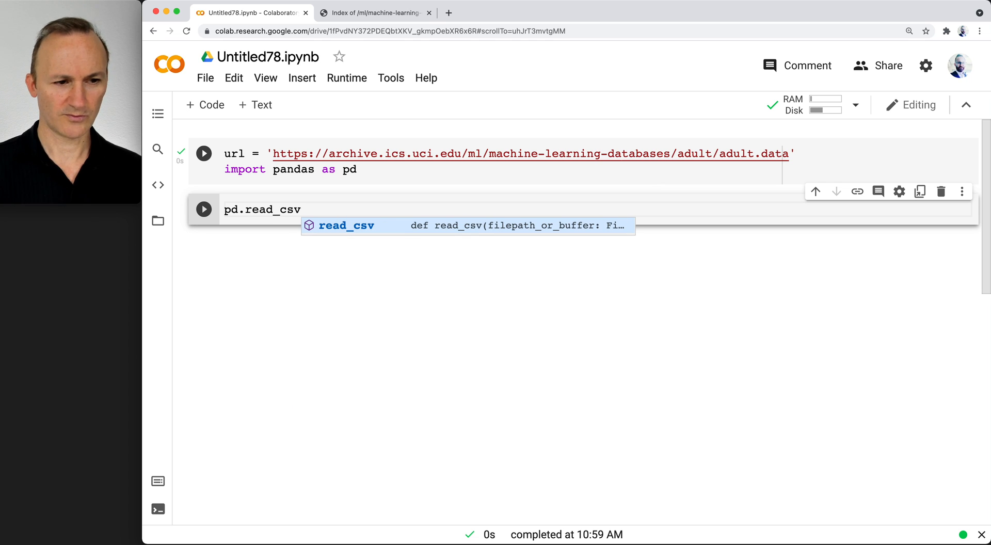
text((u)
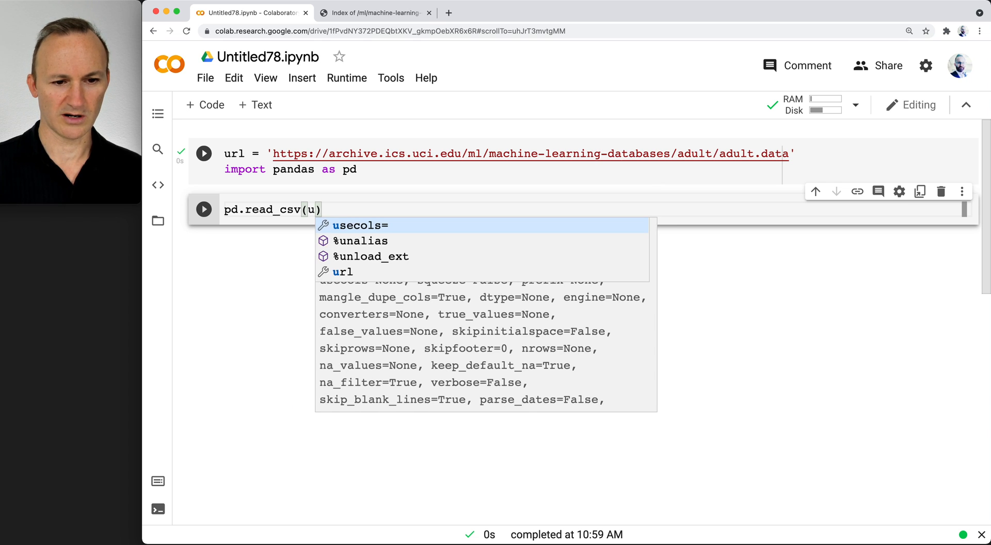
text(rl)
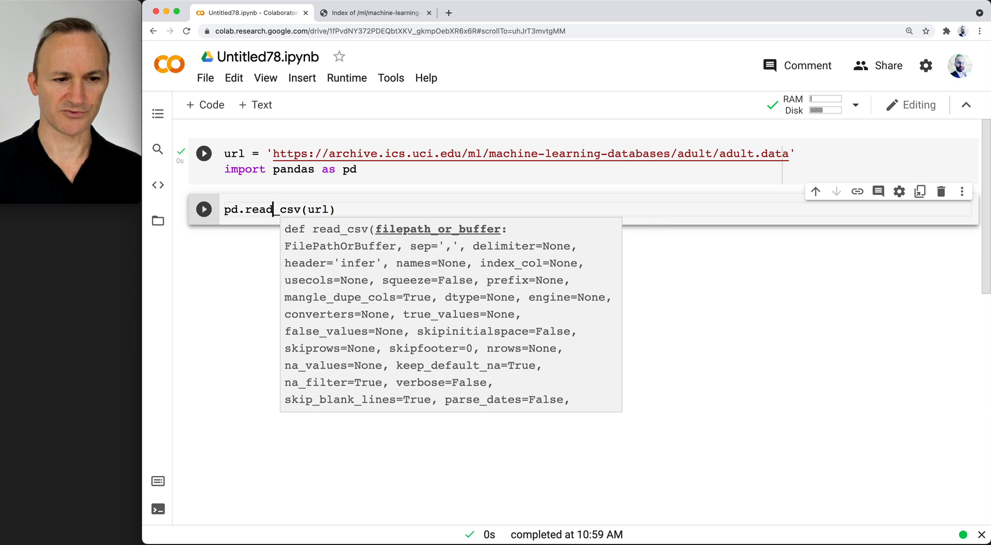
text(df =)
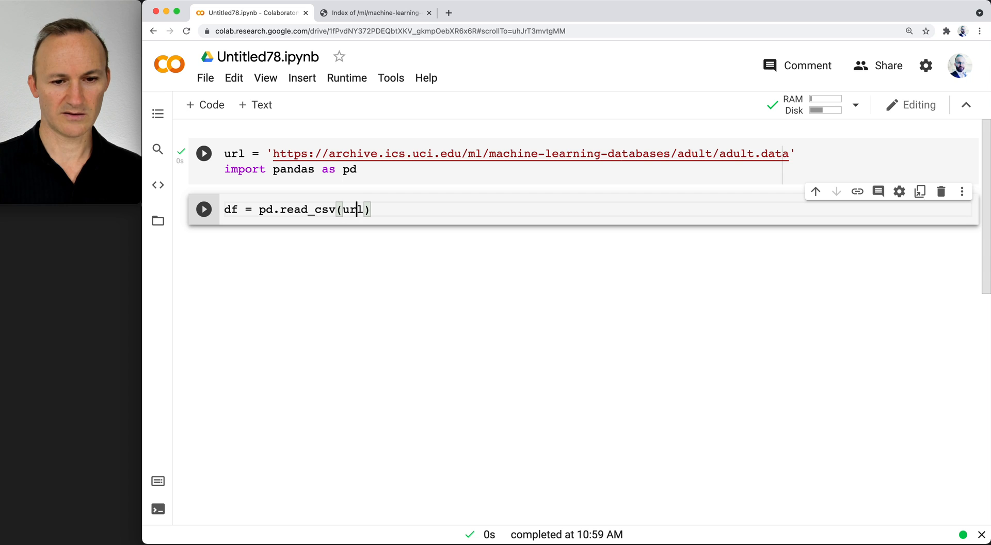
text(df.hea)
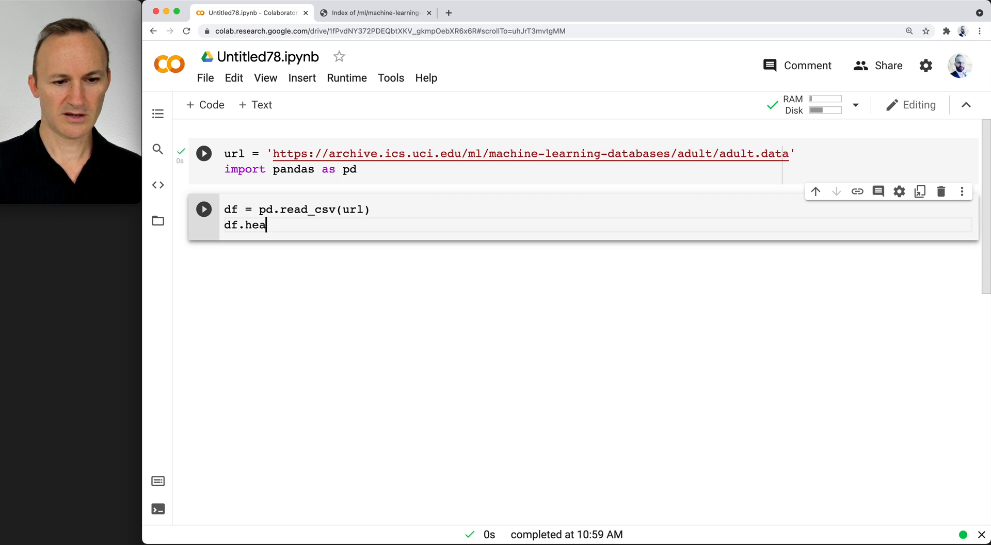
text(())
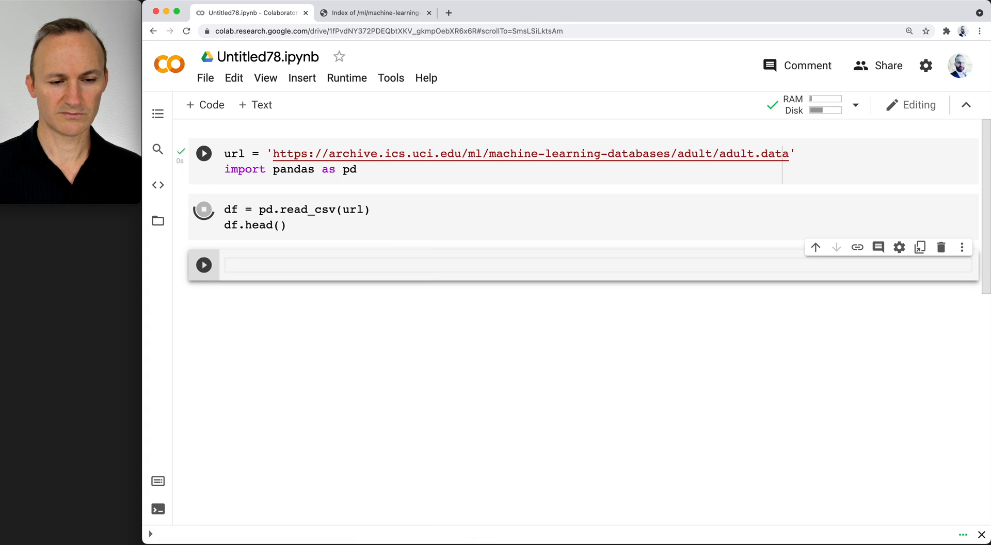
click(203, 210)
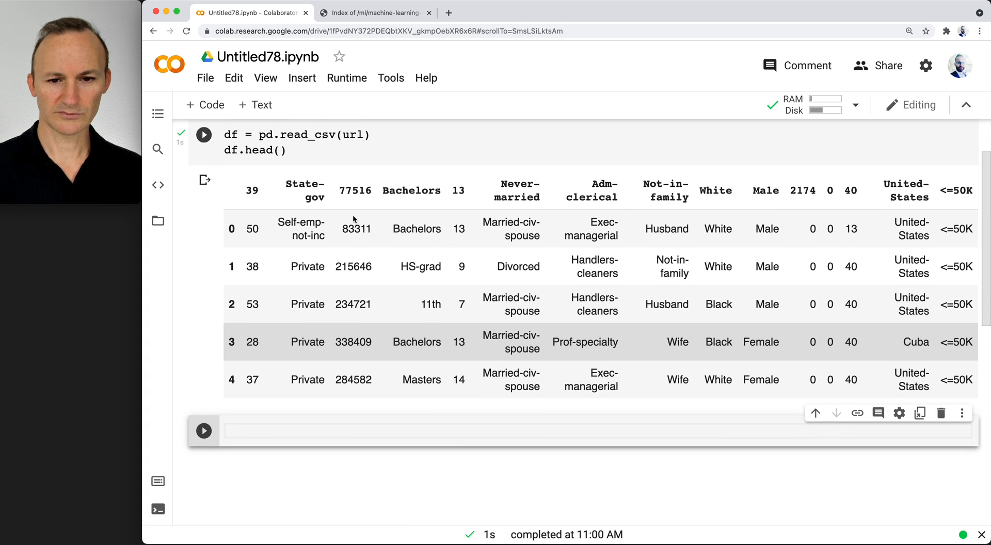
scroll(down, 3)
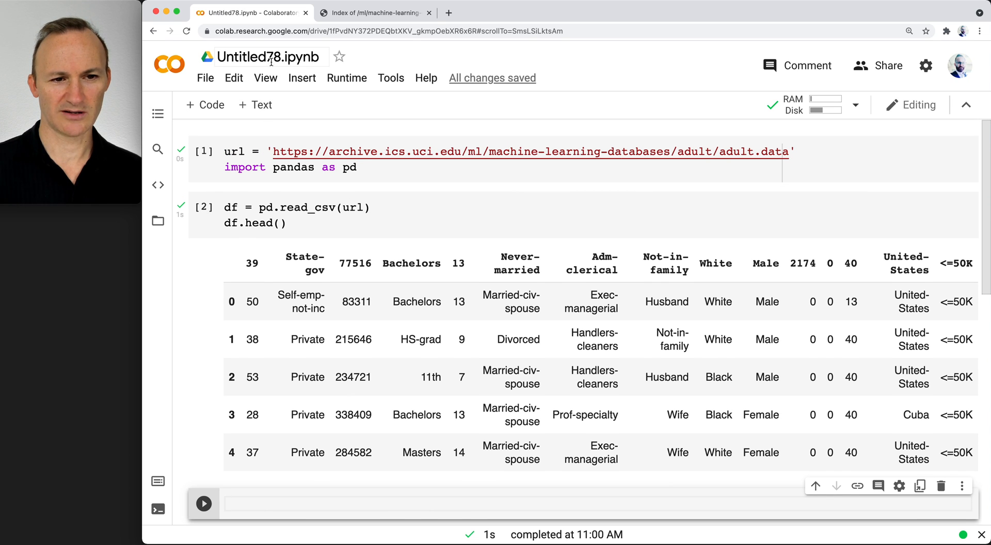
click(269, 56)
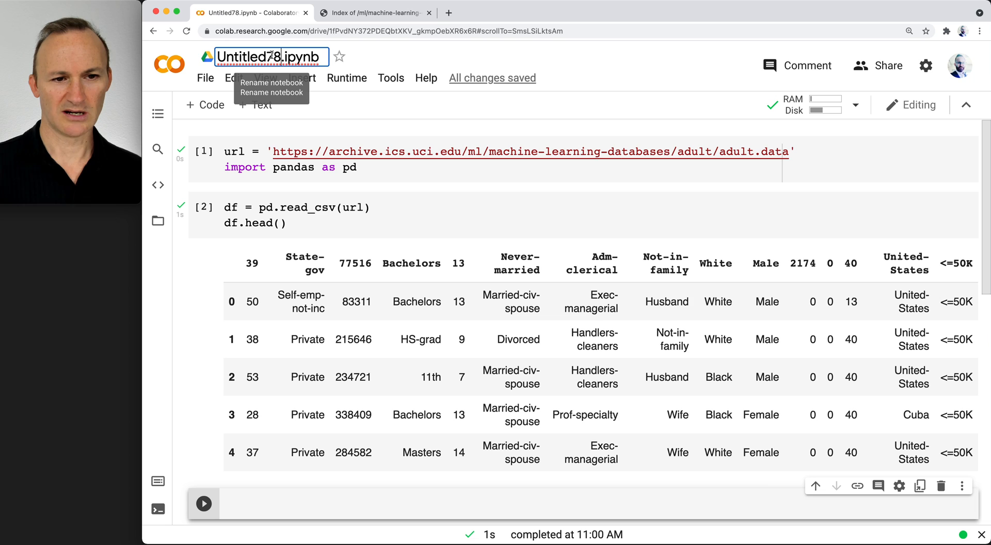
- Rename the notebook from Untitled78 to Initial_Classifier_Model
double_click(271, 57)
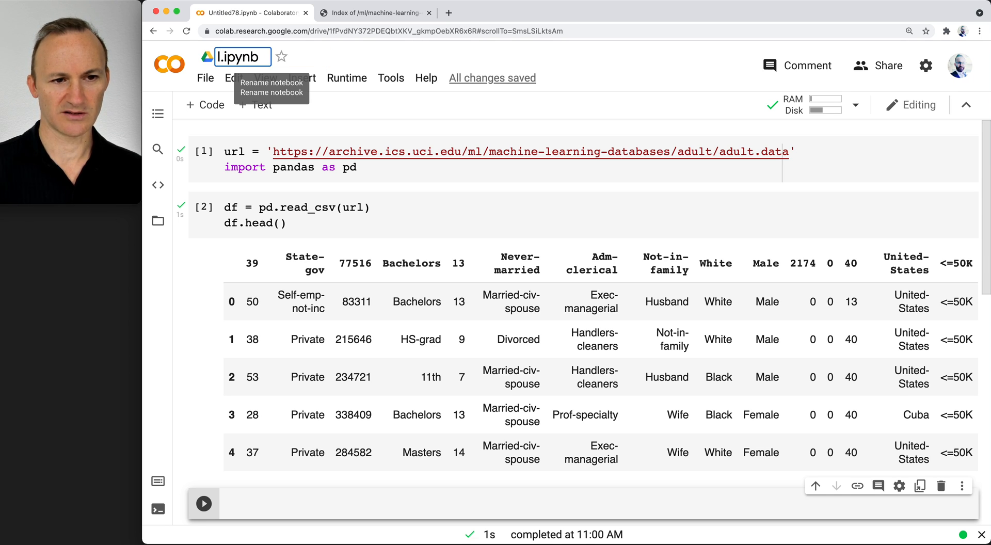
text(Initial_Classifier_Mode)
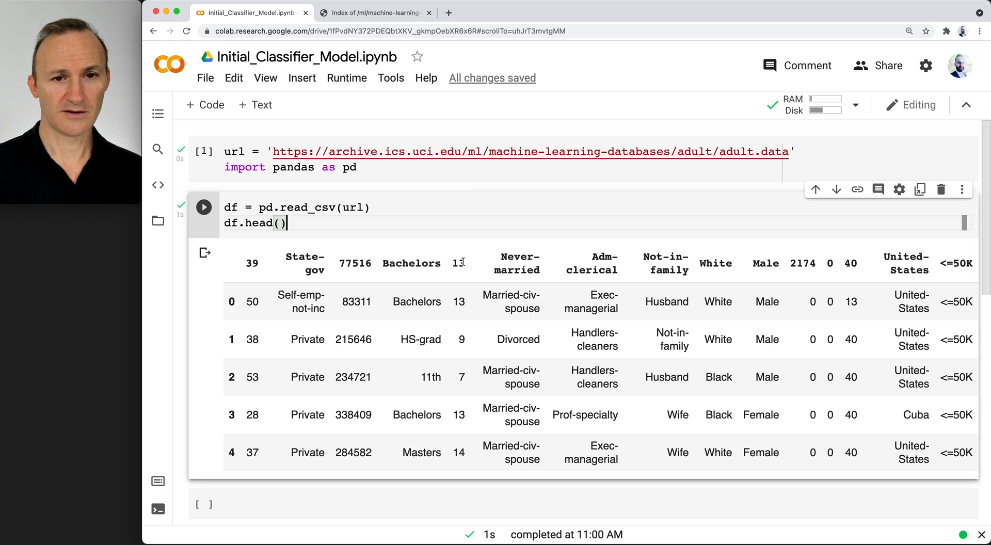
click(373, 13)
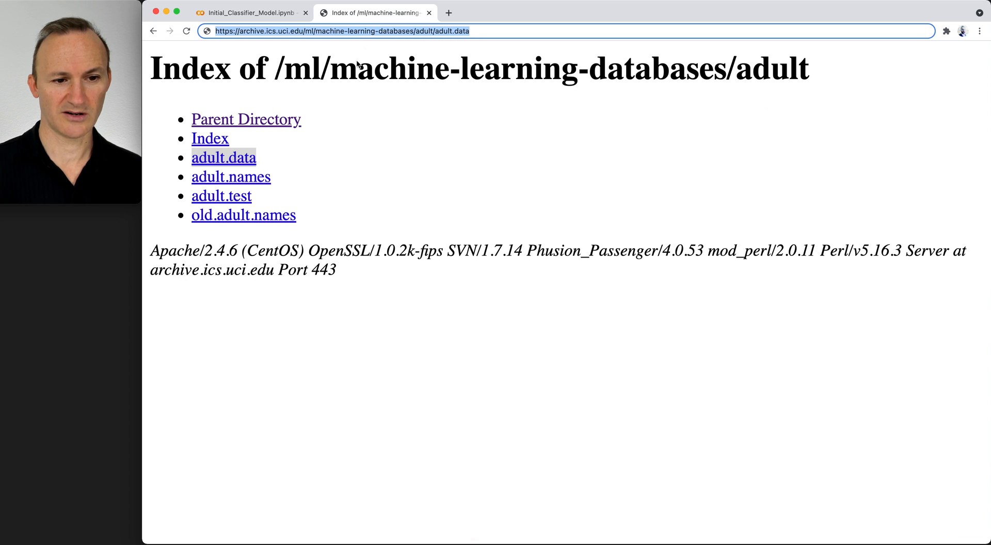
mouse_move(270, 190)
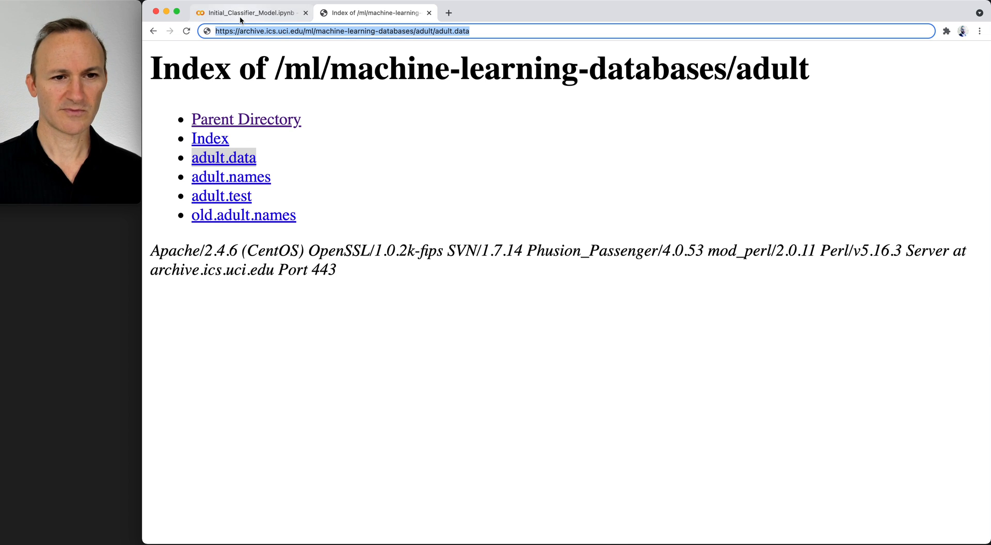
click(246, 13)
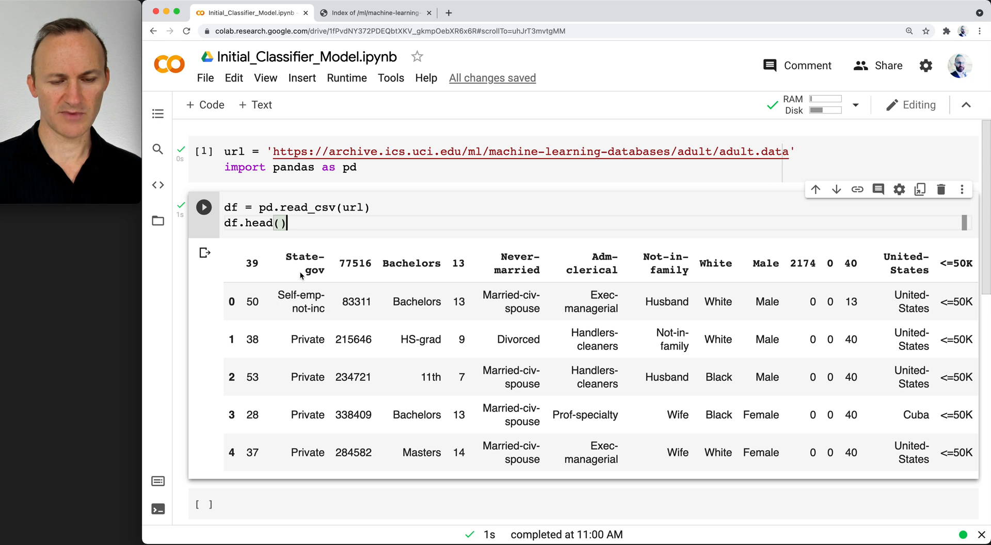
mouse_move(449, 415)
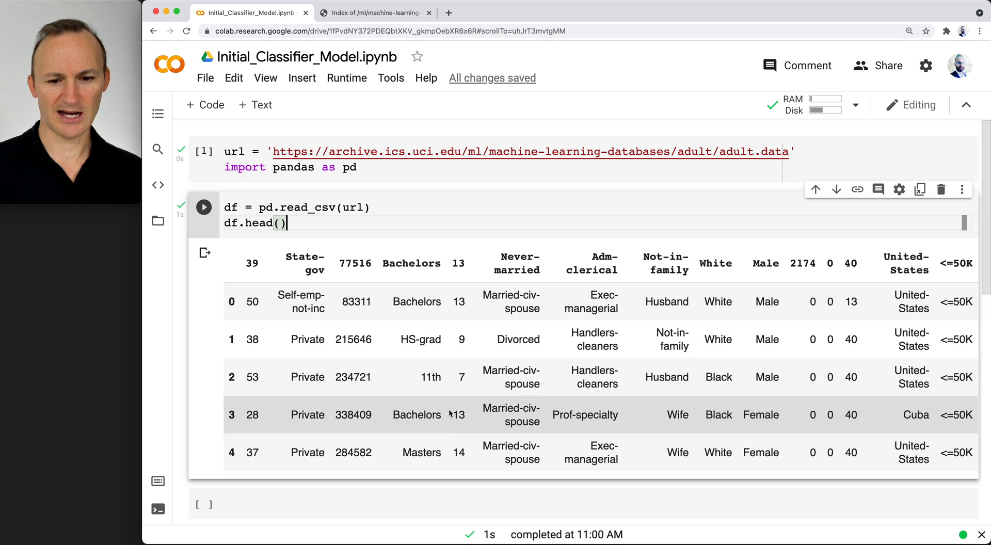
mouse_move(512, 271)
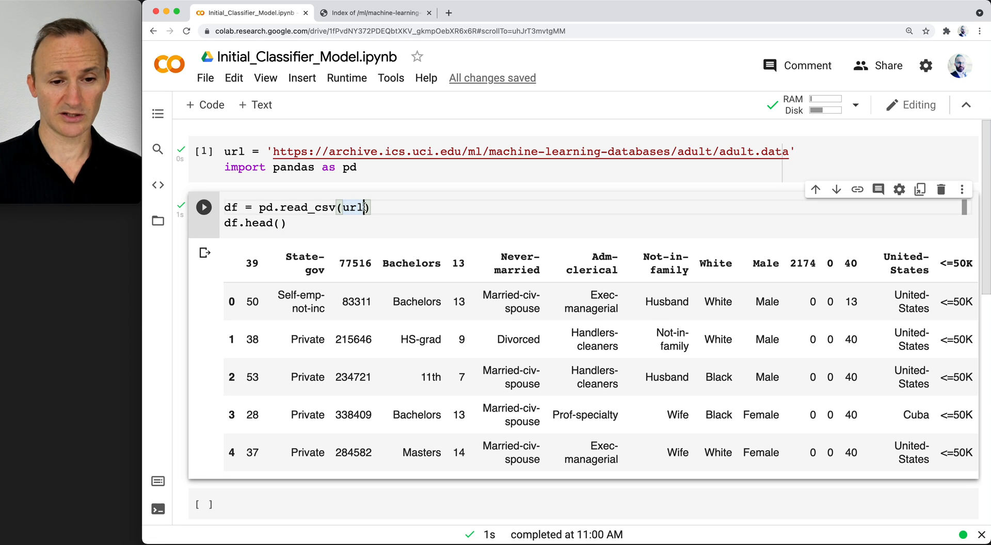
- Add header=None to the pd.read_csv(url) call
text(, header=)
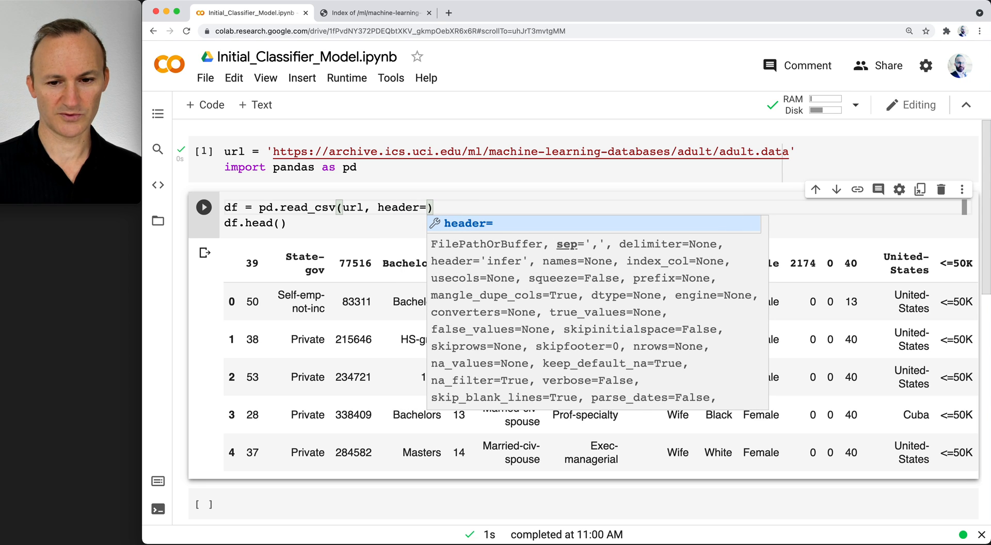
text(None)
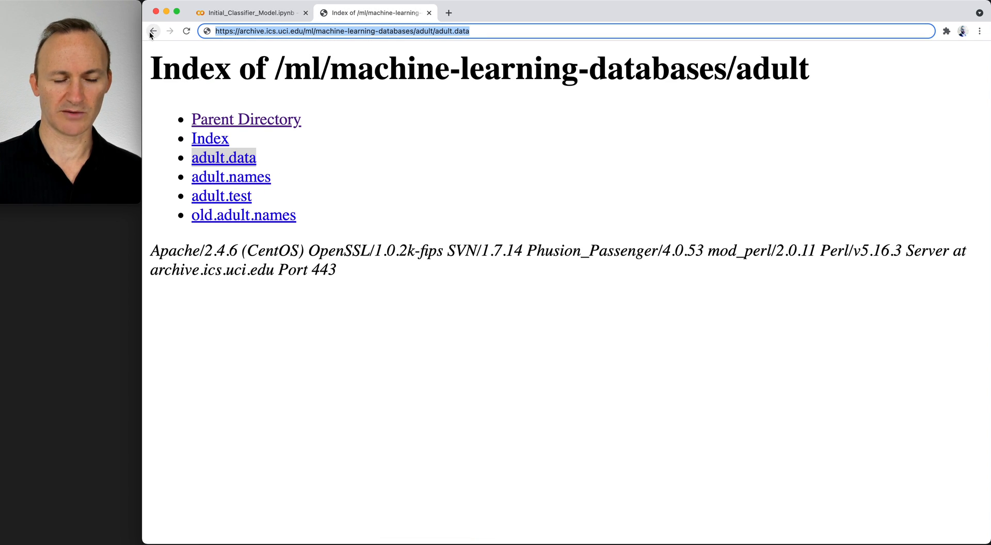
- Return to the Adult Data Set page and scroll to its Attribute Information list
click(153, 31)
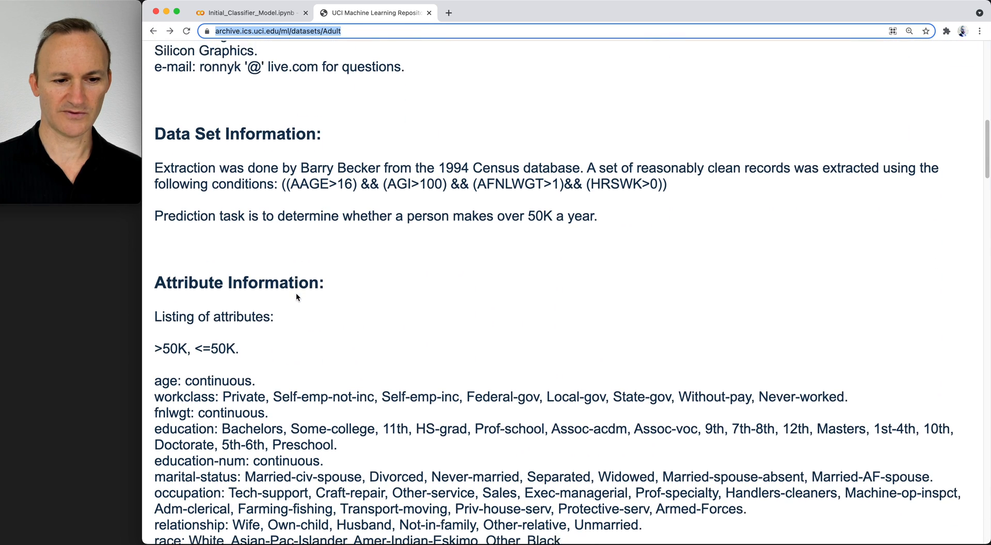
scroll(down, 3)
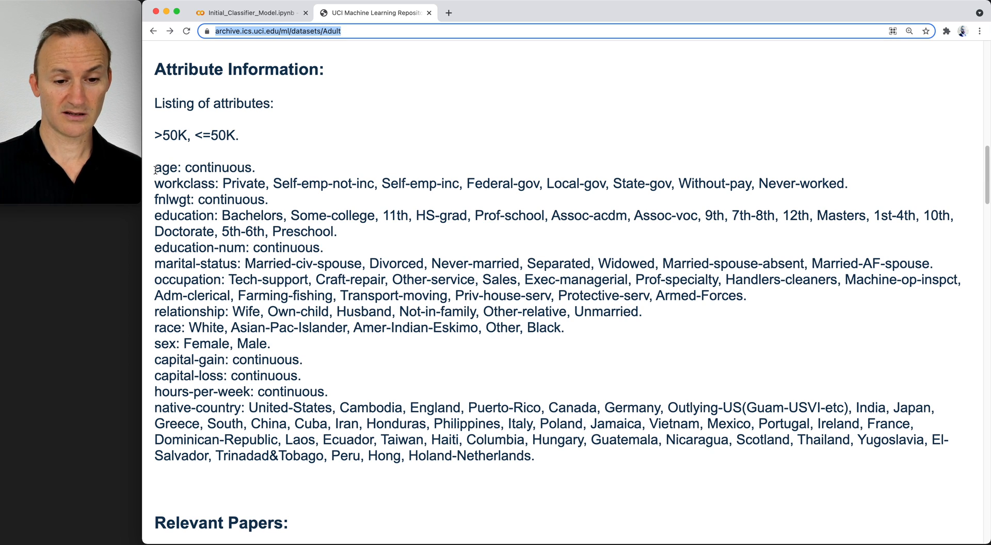
mouse_move(543, 460)
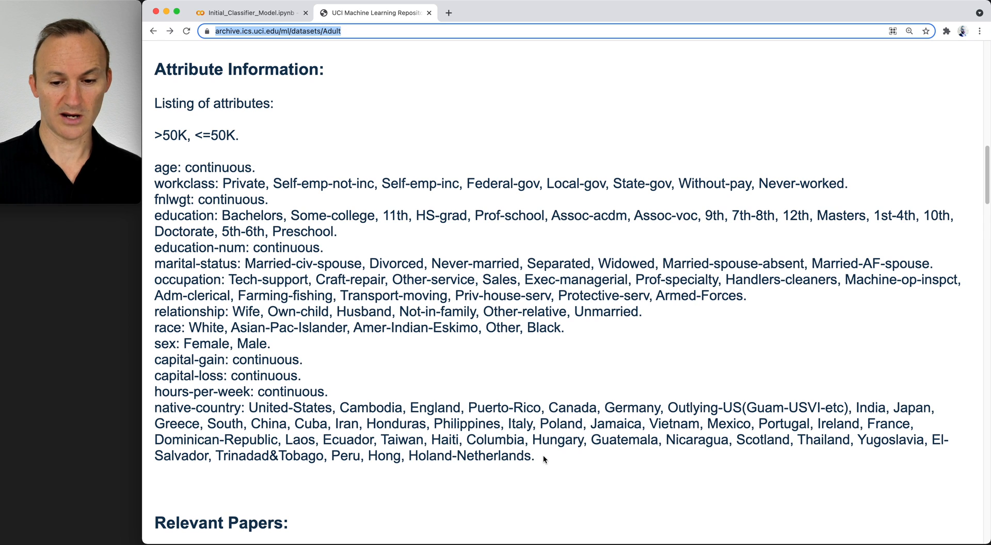
mouse_move(548, 460)
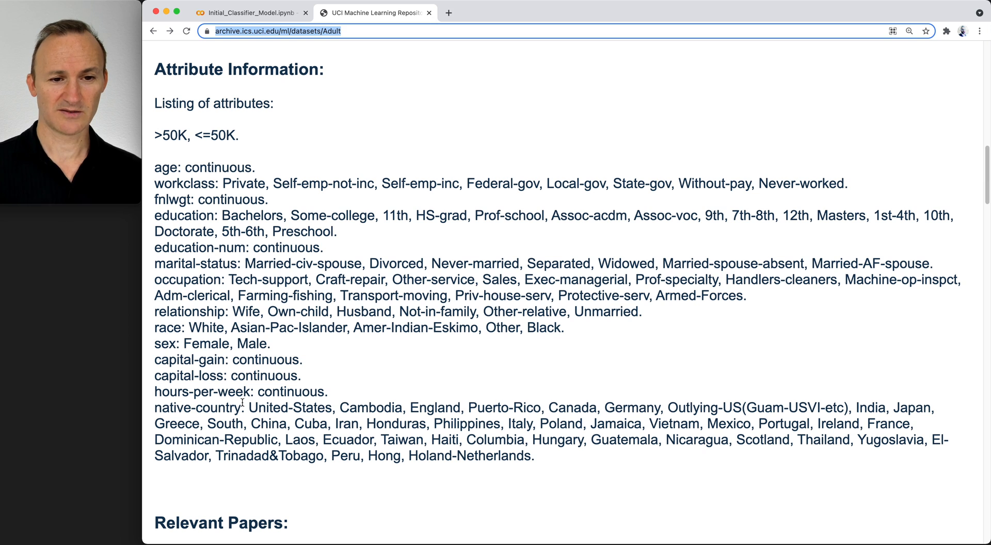
mouse_move(449, 54)
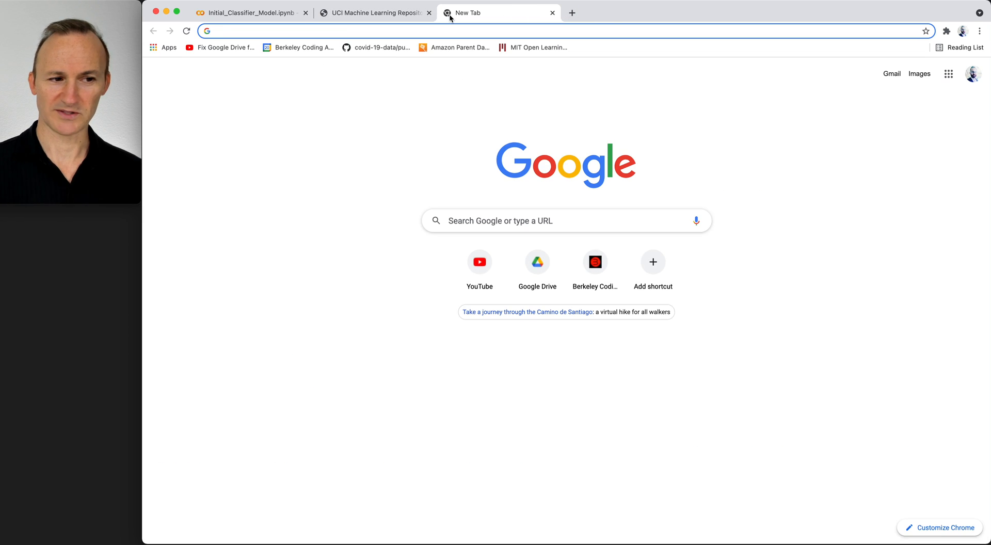
- Search 'handson gradient boosting scikit-learn github' and open the PacktPublishing repository result
text(handson)
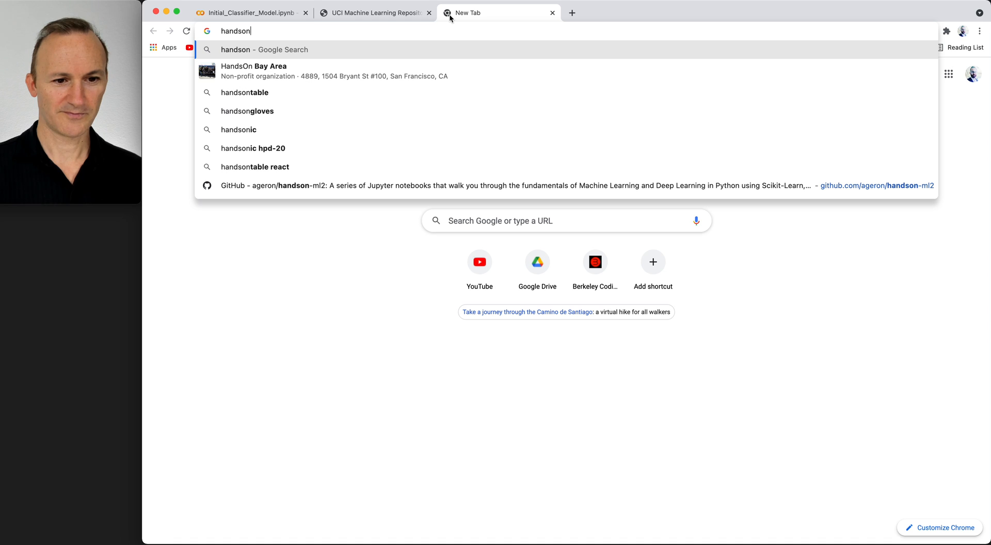
text(f)
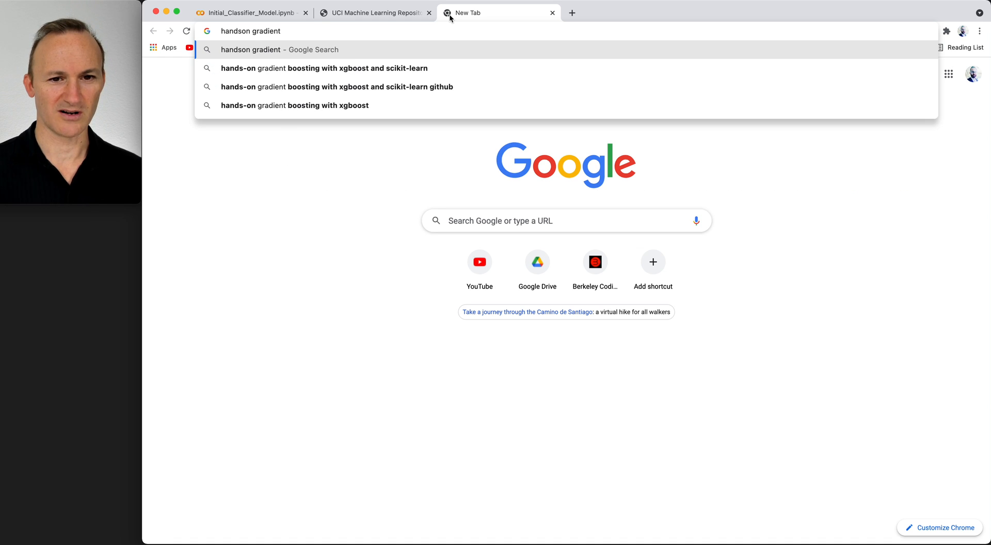
mouse_move(399, 86)
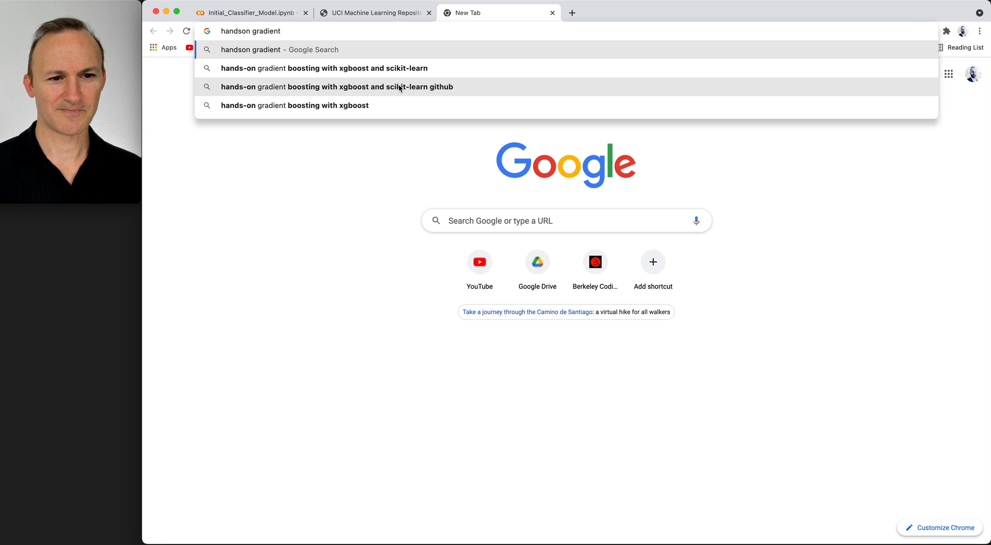
click(336, 87)
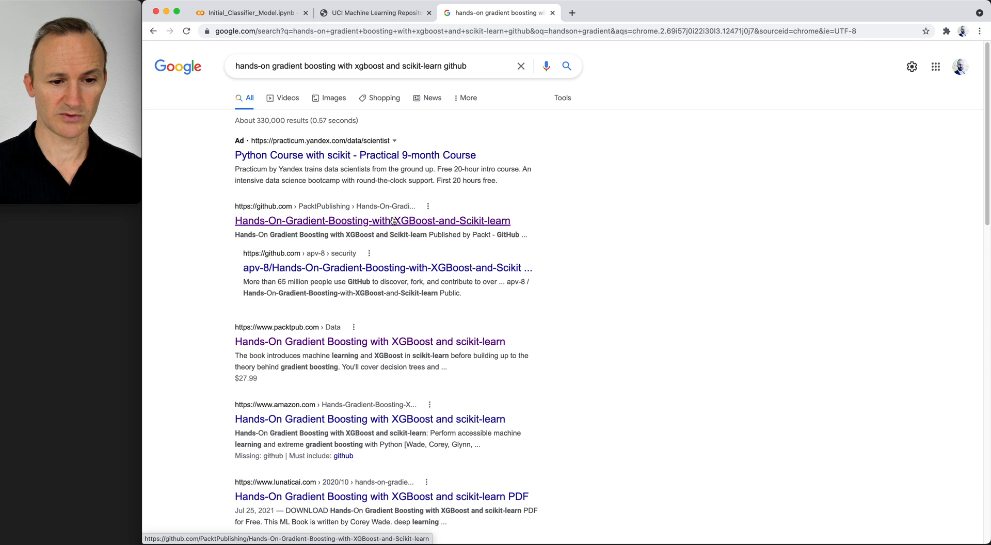
click(372, 221)
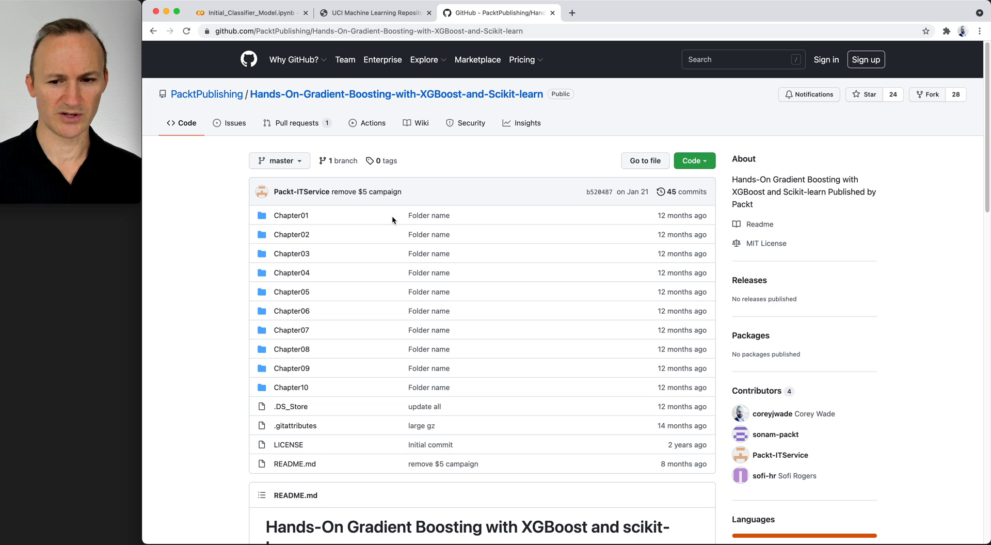
mouse_move(291, 214)
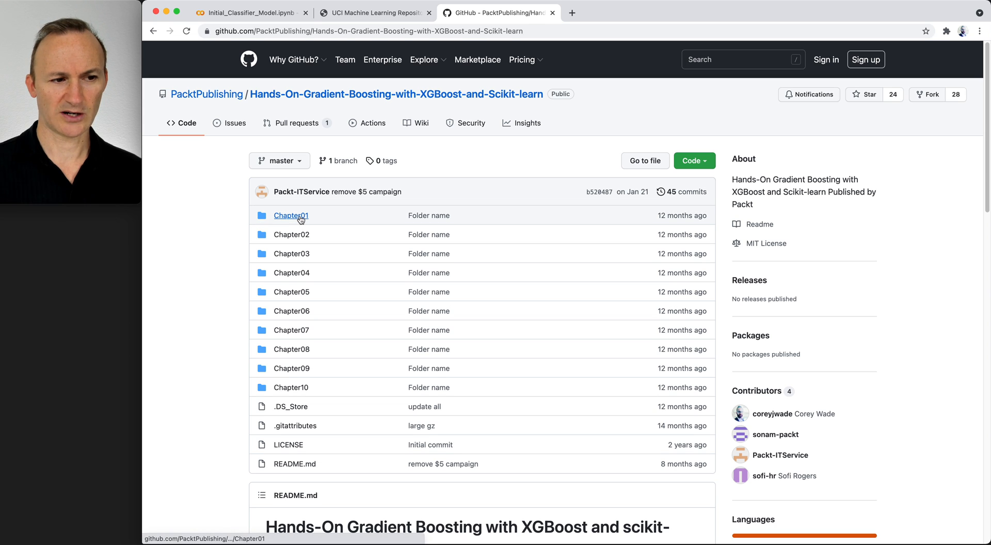
- Open Chapter01 and its Gradient_Boosting_in_Machine_Learning.ipynb notebook
click(291, 215)
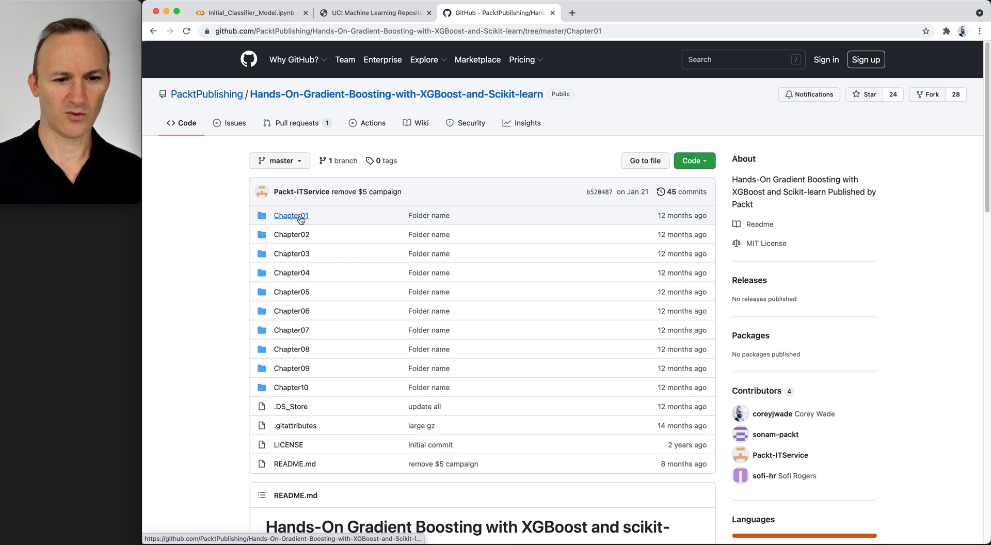
click(291, 214)
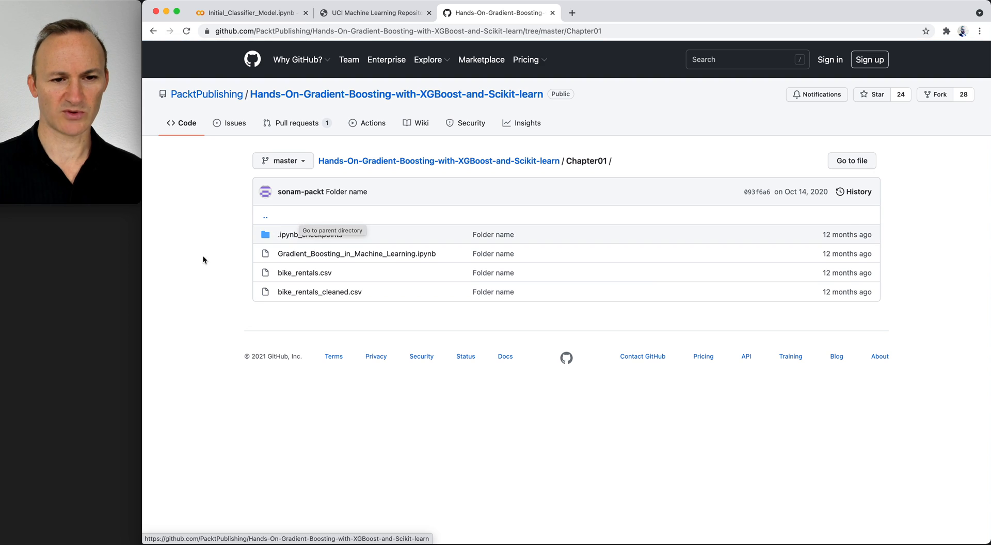
mouse_move(207, 253)
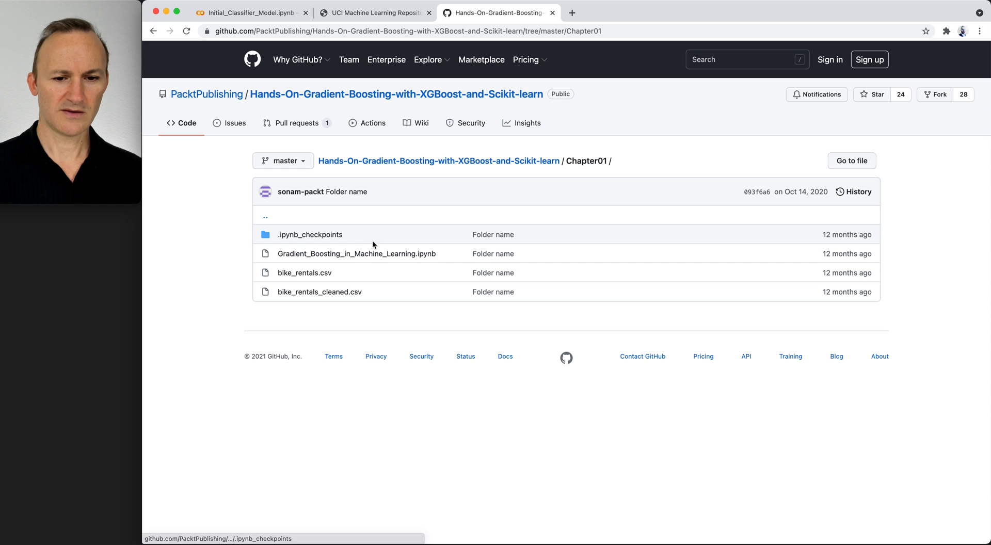
mouse_move(378, 256)
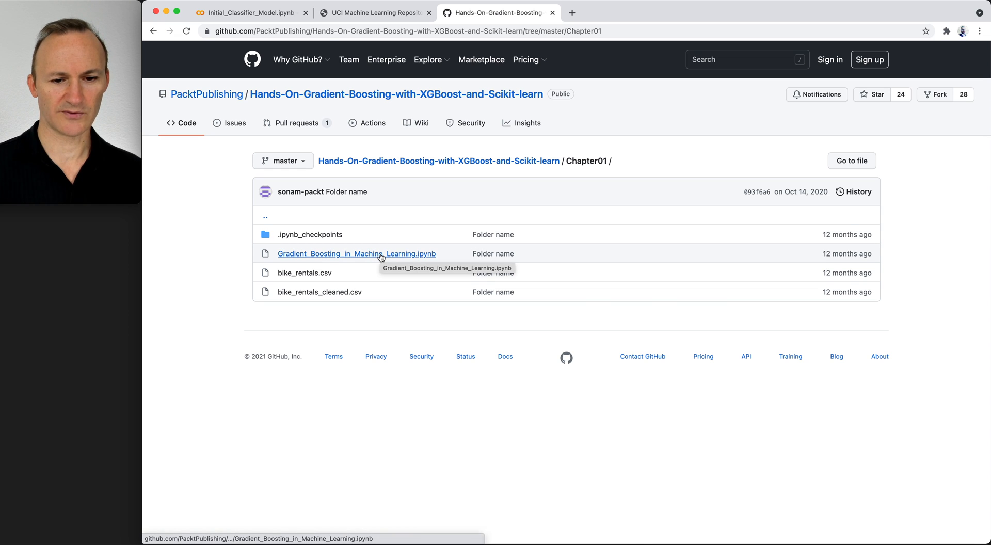
click(356, 254)
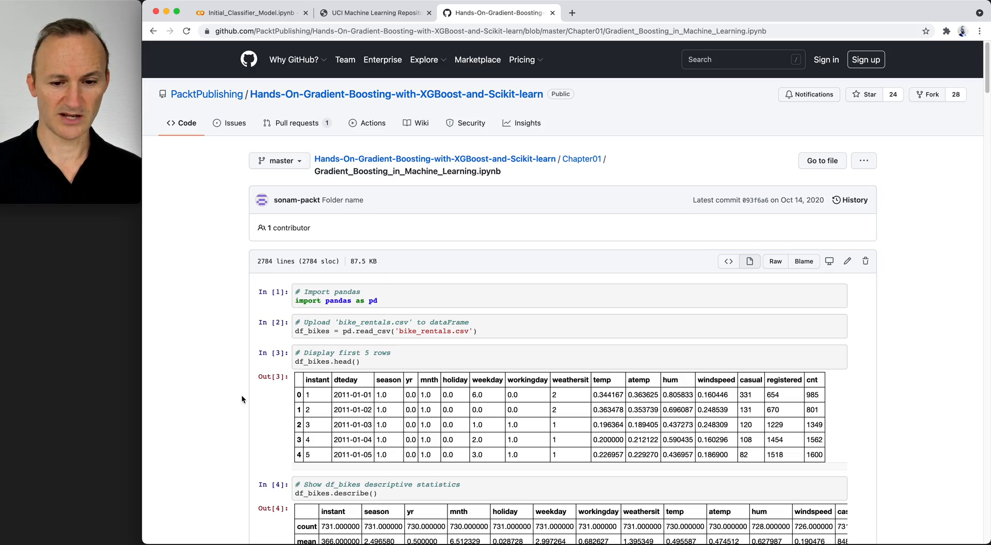
- Select the df_census.columns naming code at In [34] and copy it into a new Colab cell
scroll(down, 3)
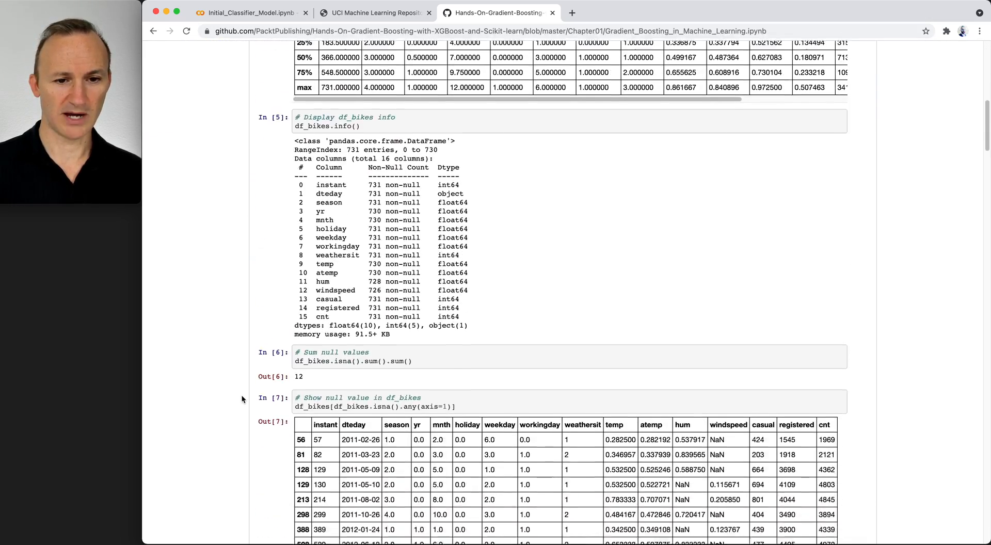
scroll(down, 3)
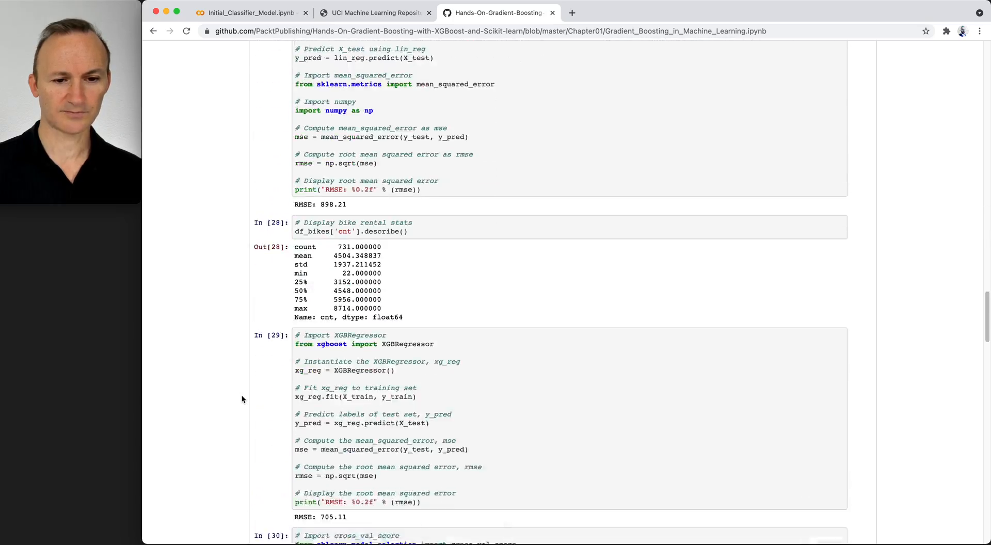
scroll(down, 3)
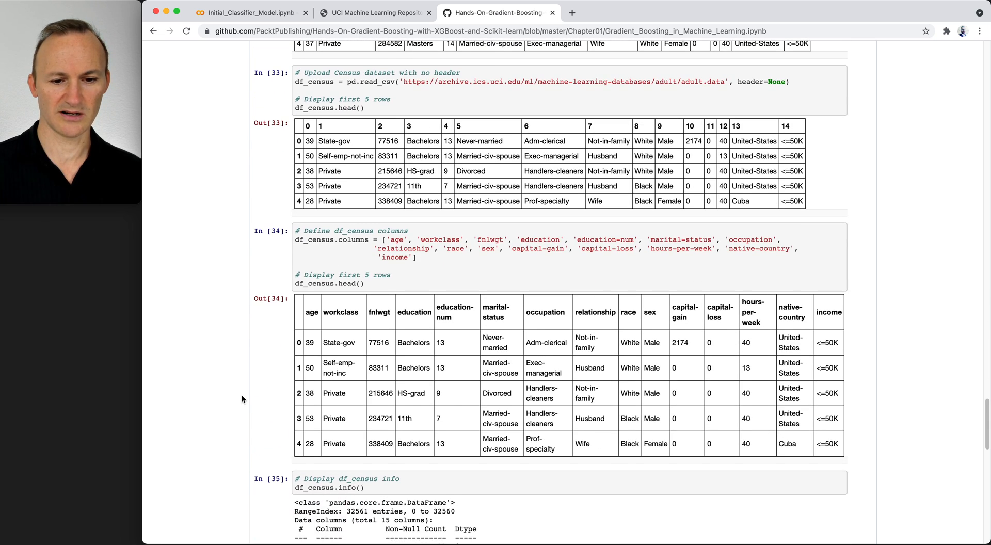
mouse_move(434, 256)
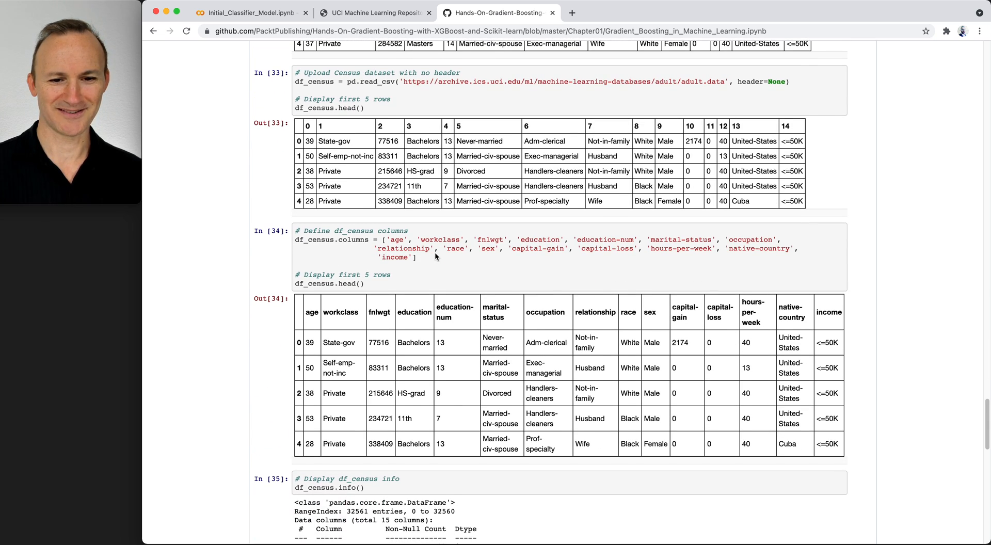
mouse_move(423, 259)
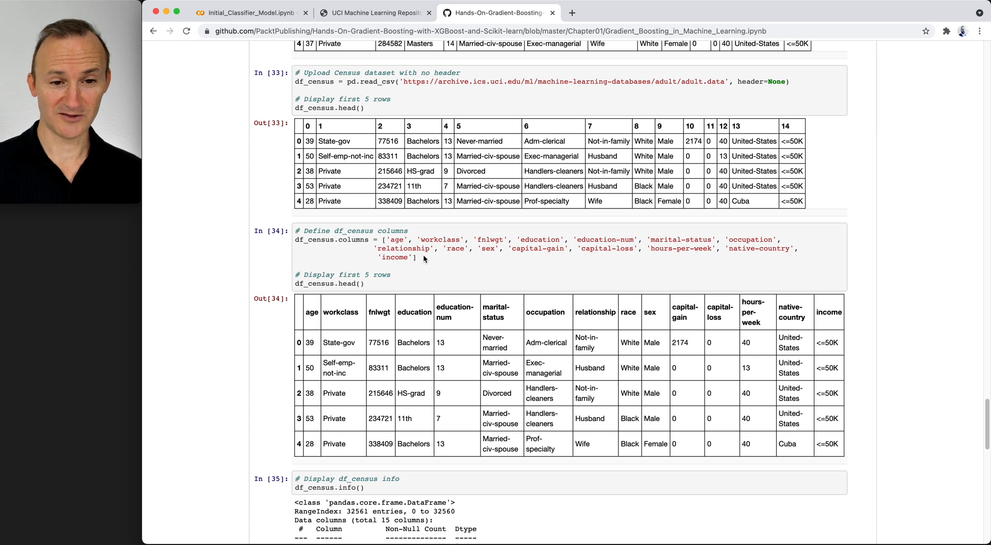
mouse_move(412, 266)
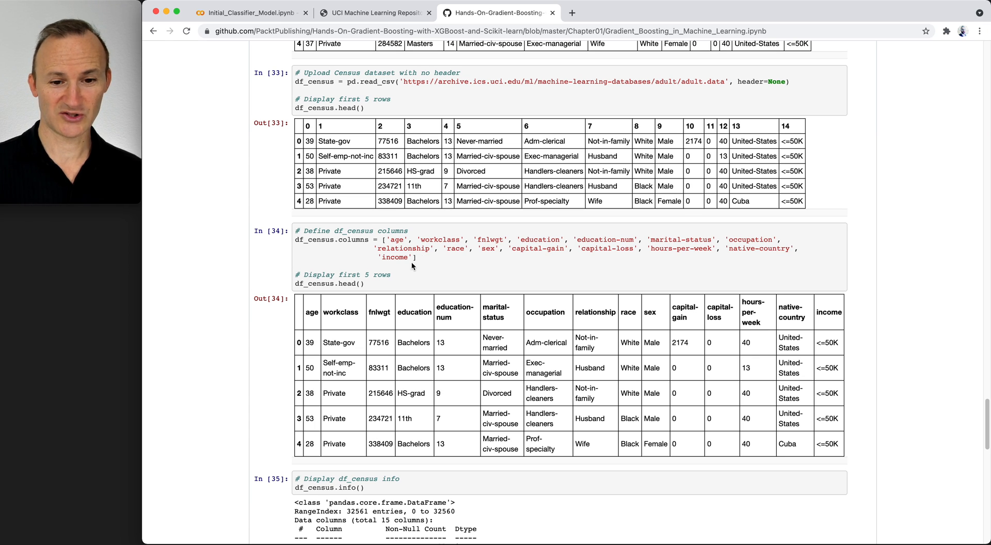
mouse_move(418, 259)
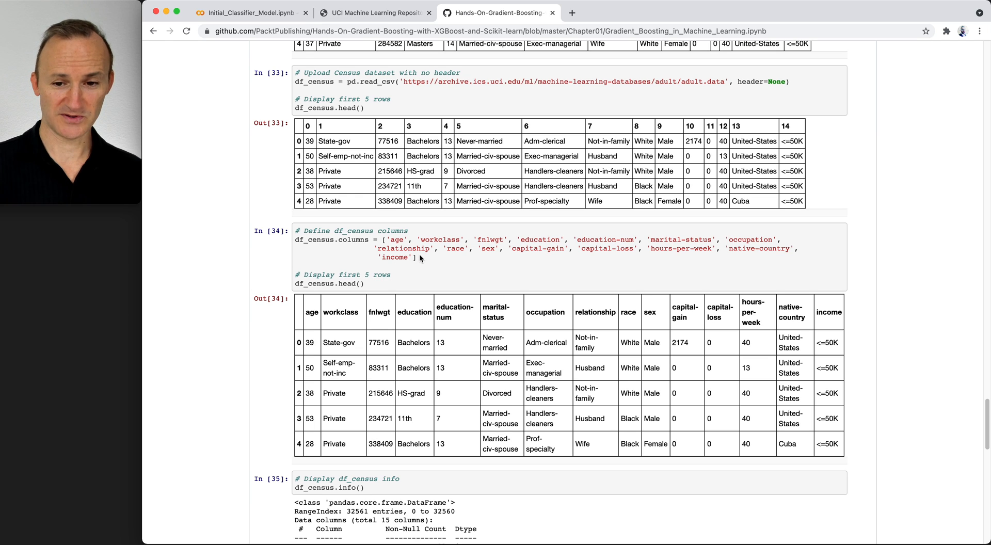
mouse_move(339, 241)
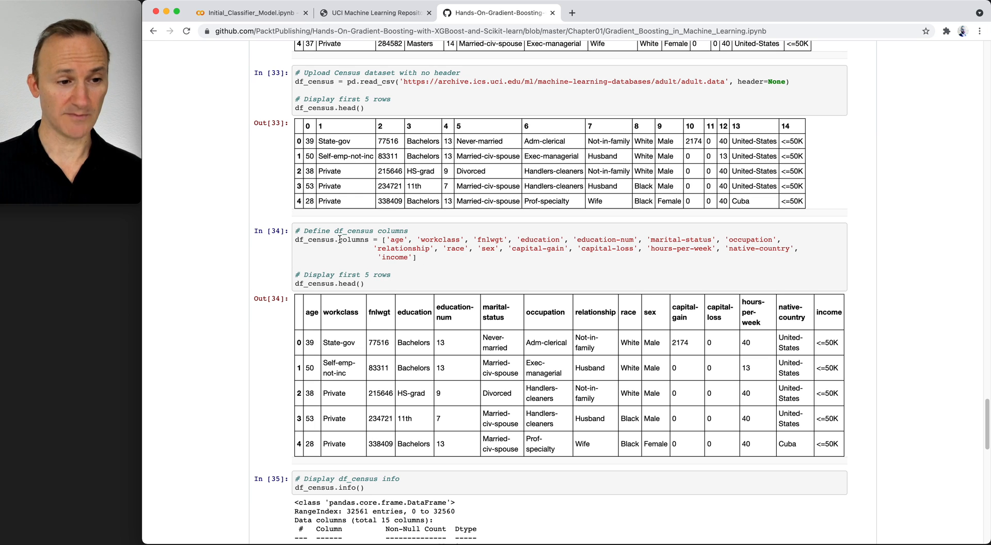
mouse_move(372, 286)
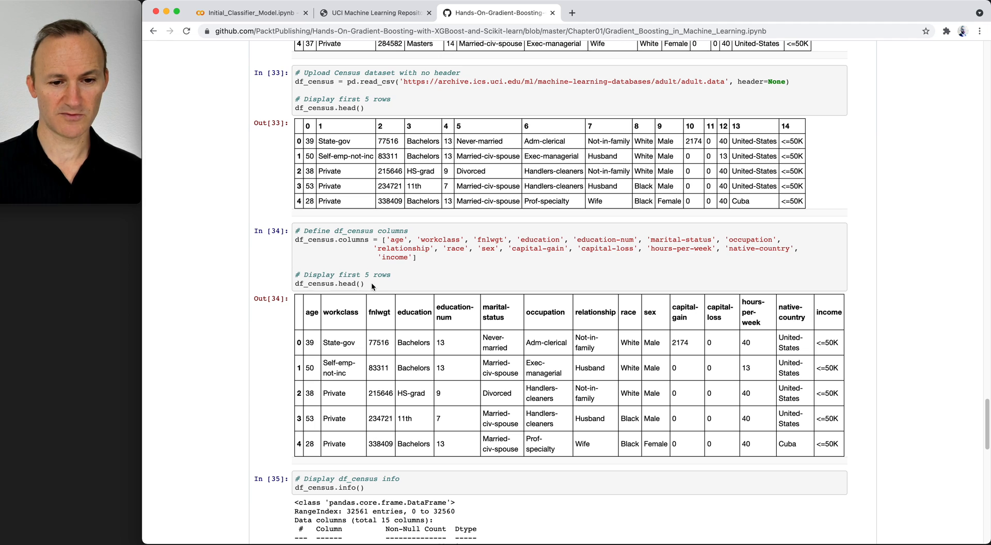
drag(298, 231, 366, 283)
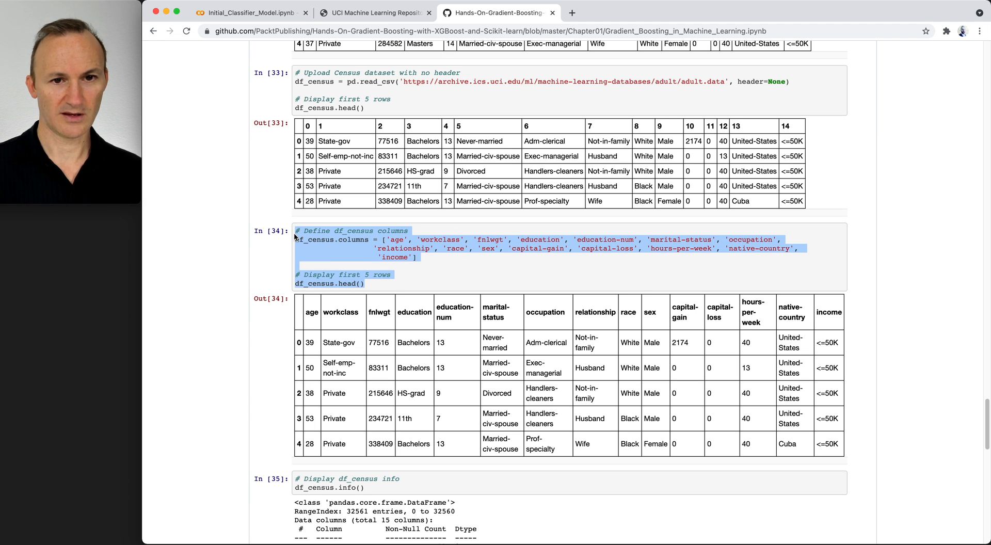
click(247, 13)
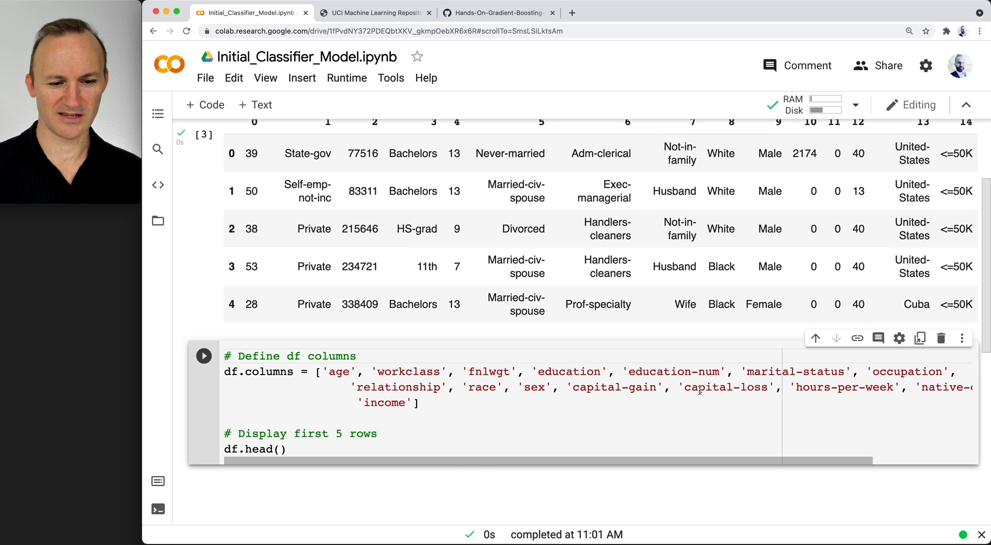
scroll(down, 3)
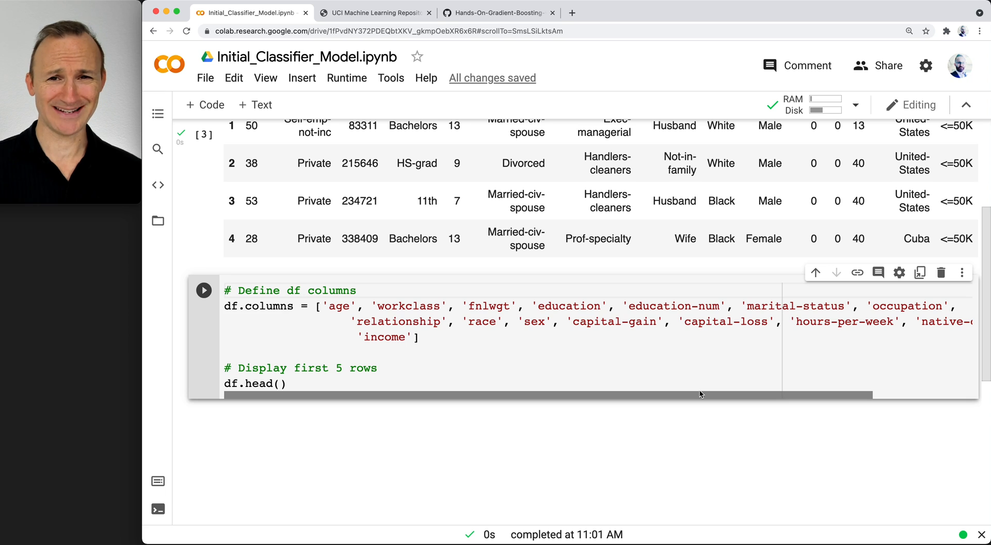
mouse_move(686, 399)
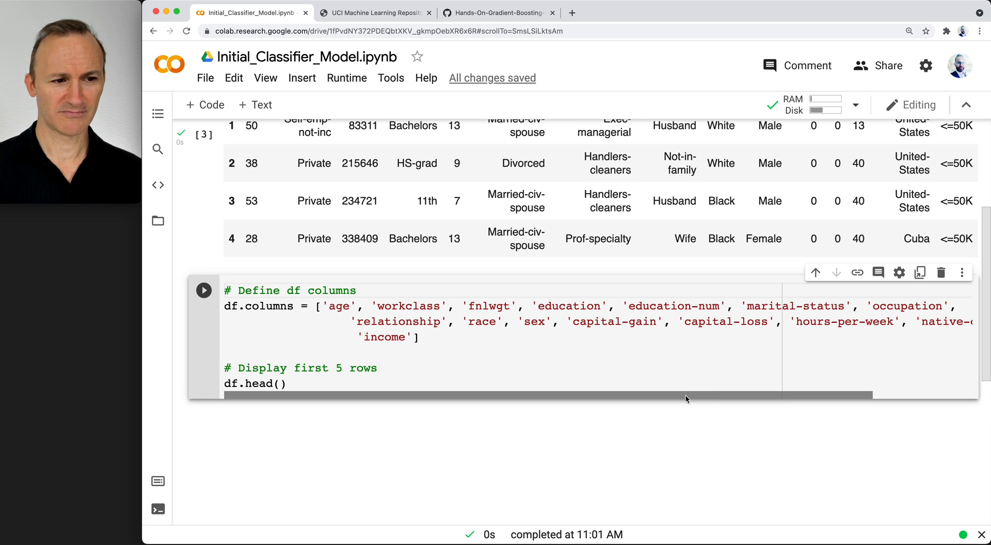
click(286, 383)
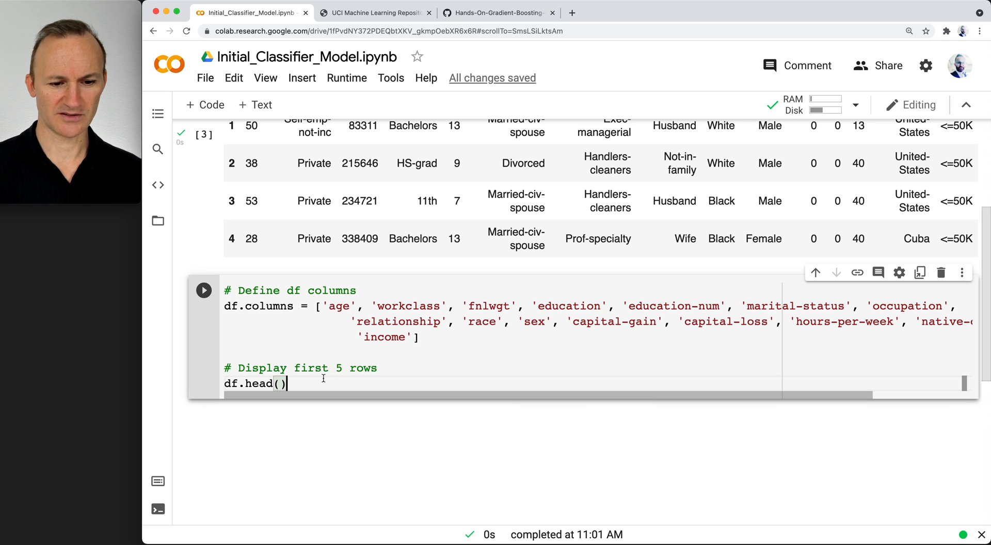